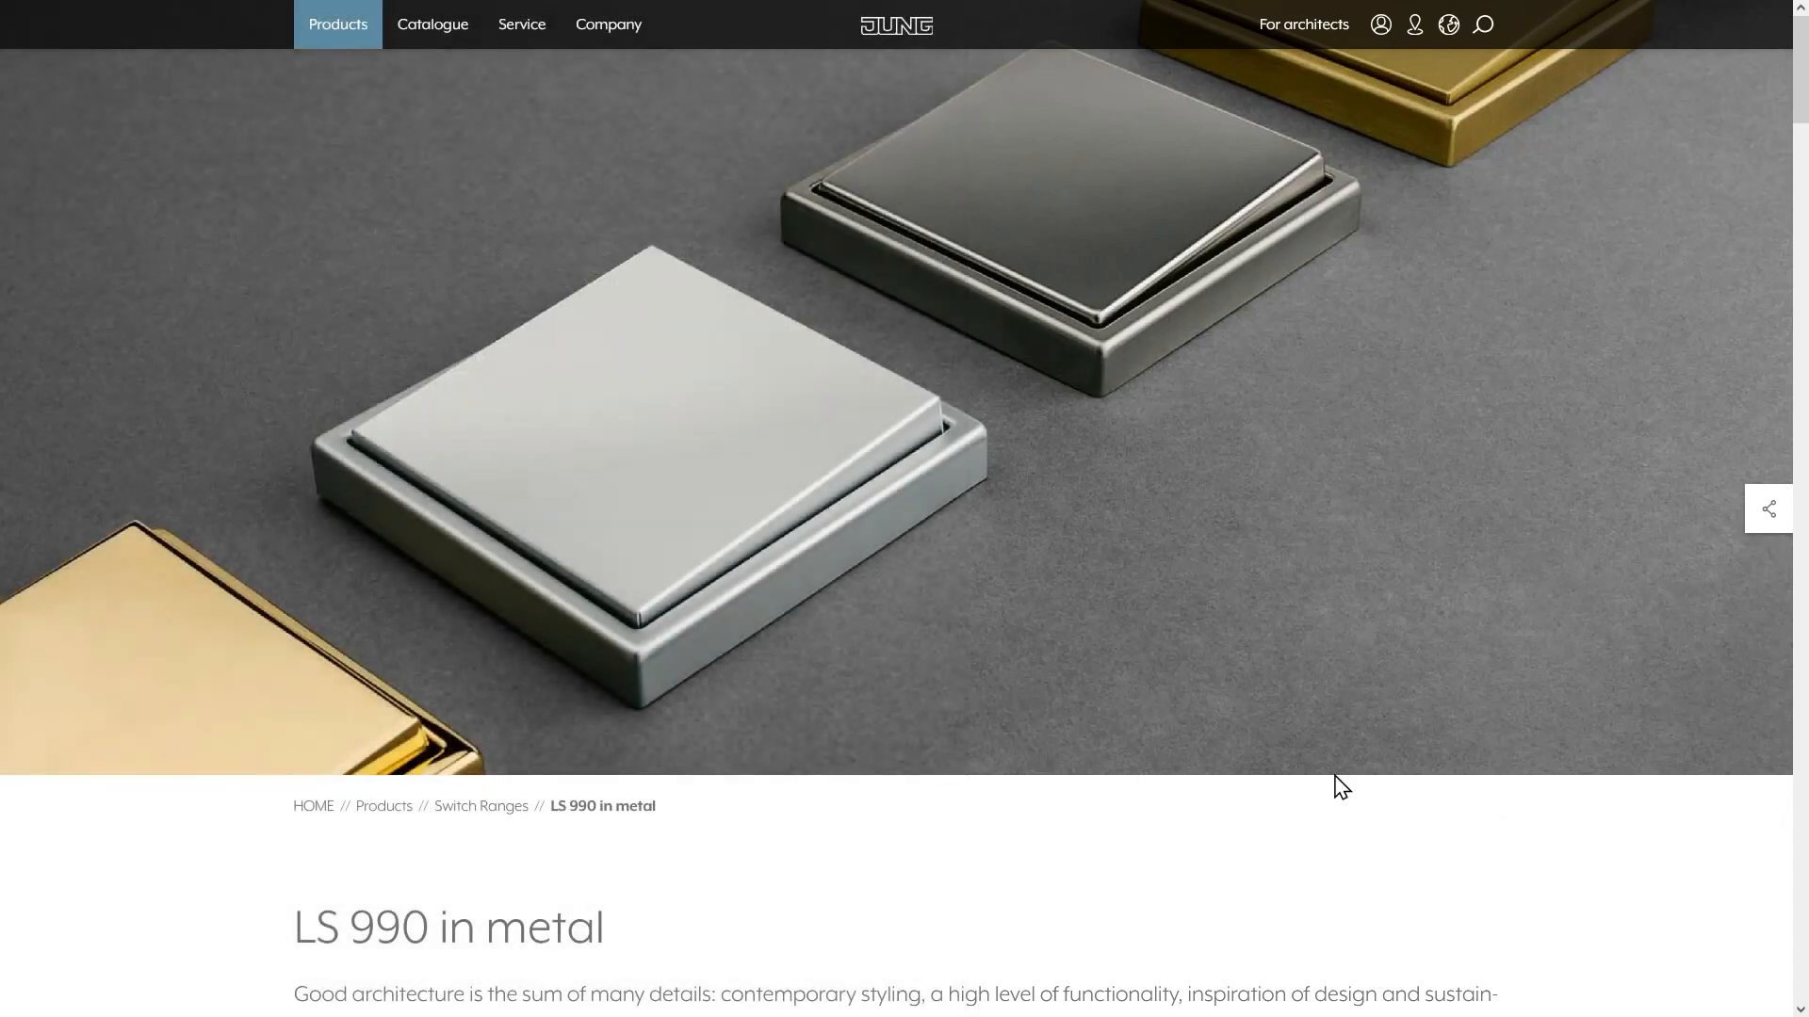
{"action": "mouse_move", "coordinate": [521, 24]}
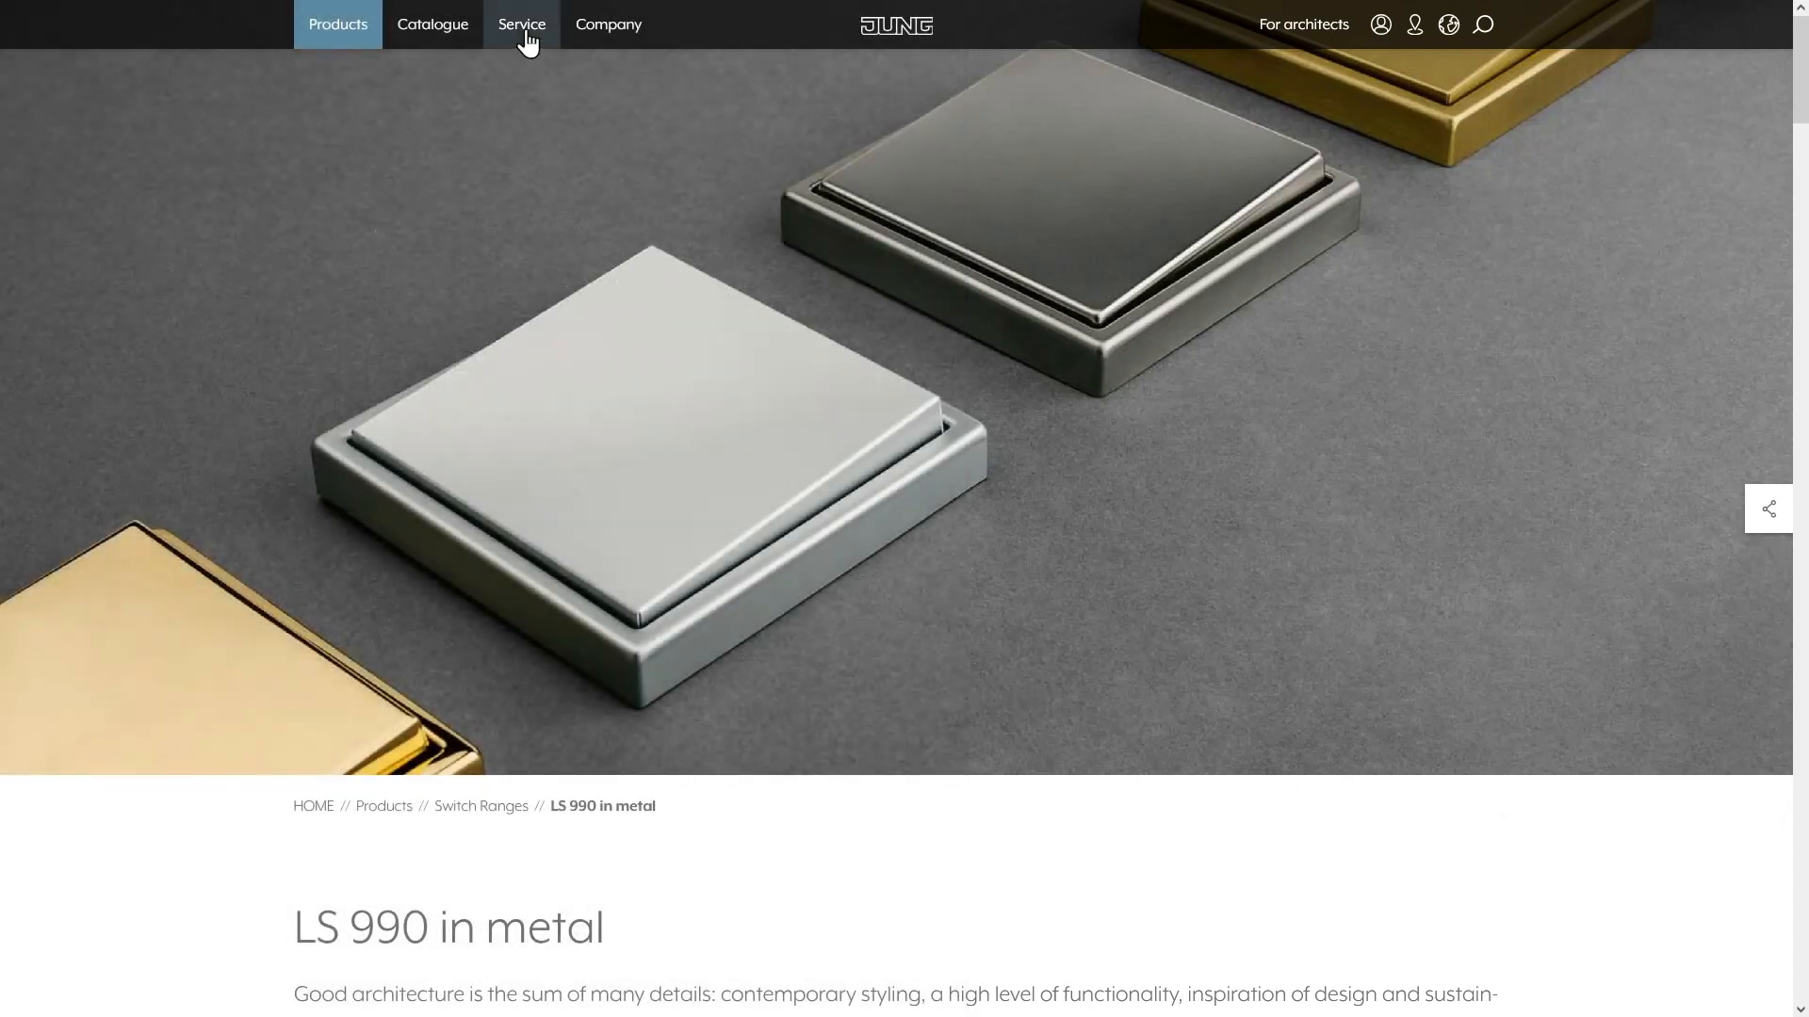
Step: Reach The GRAPHIC TOOL page via Service > Tools & Services, then return to the A VIVA page
{"action": "left_click", "coordinate": [522, 24]}
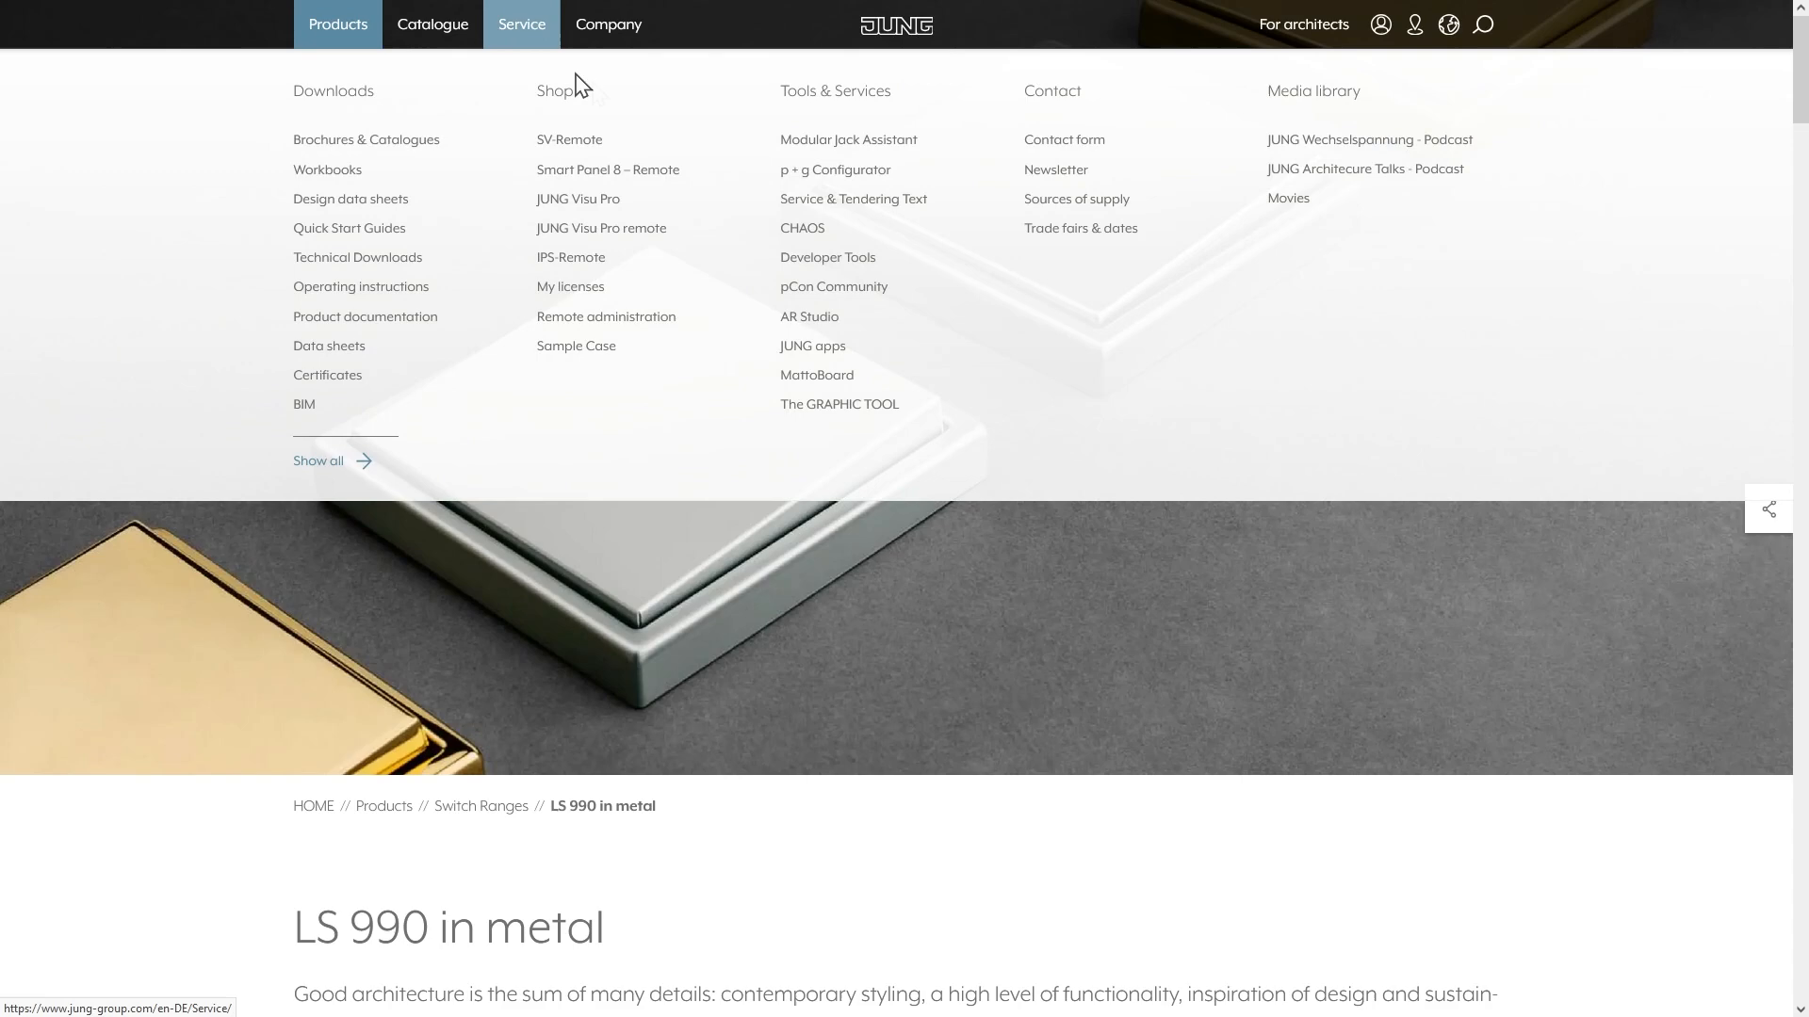
{"action": "mouse_move", "coordinate": [832, 109]}
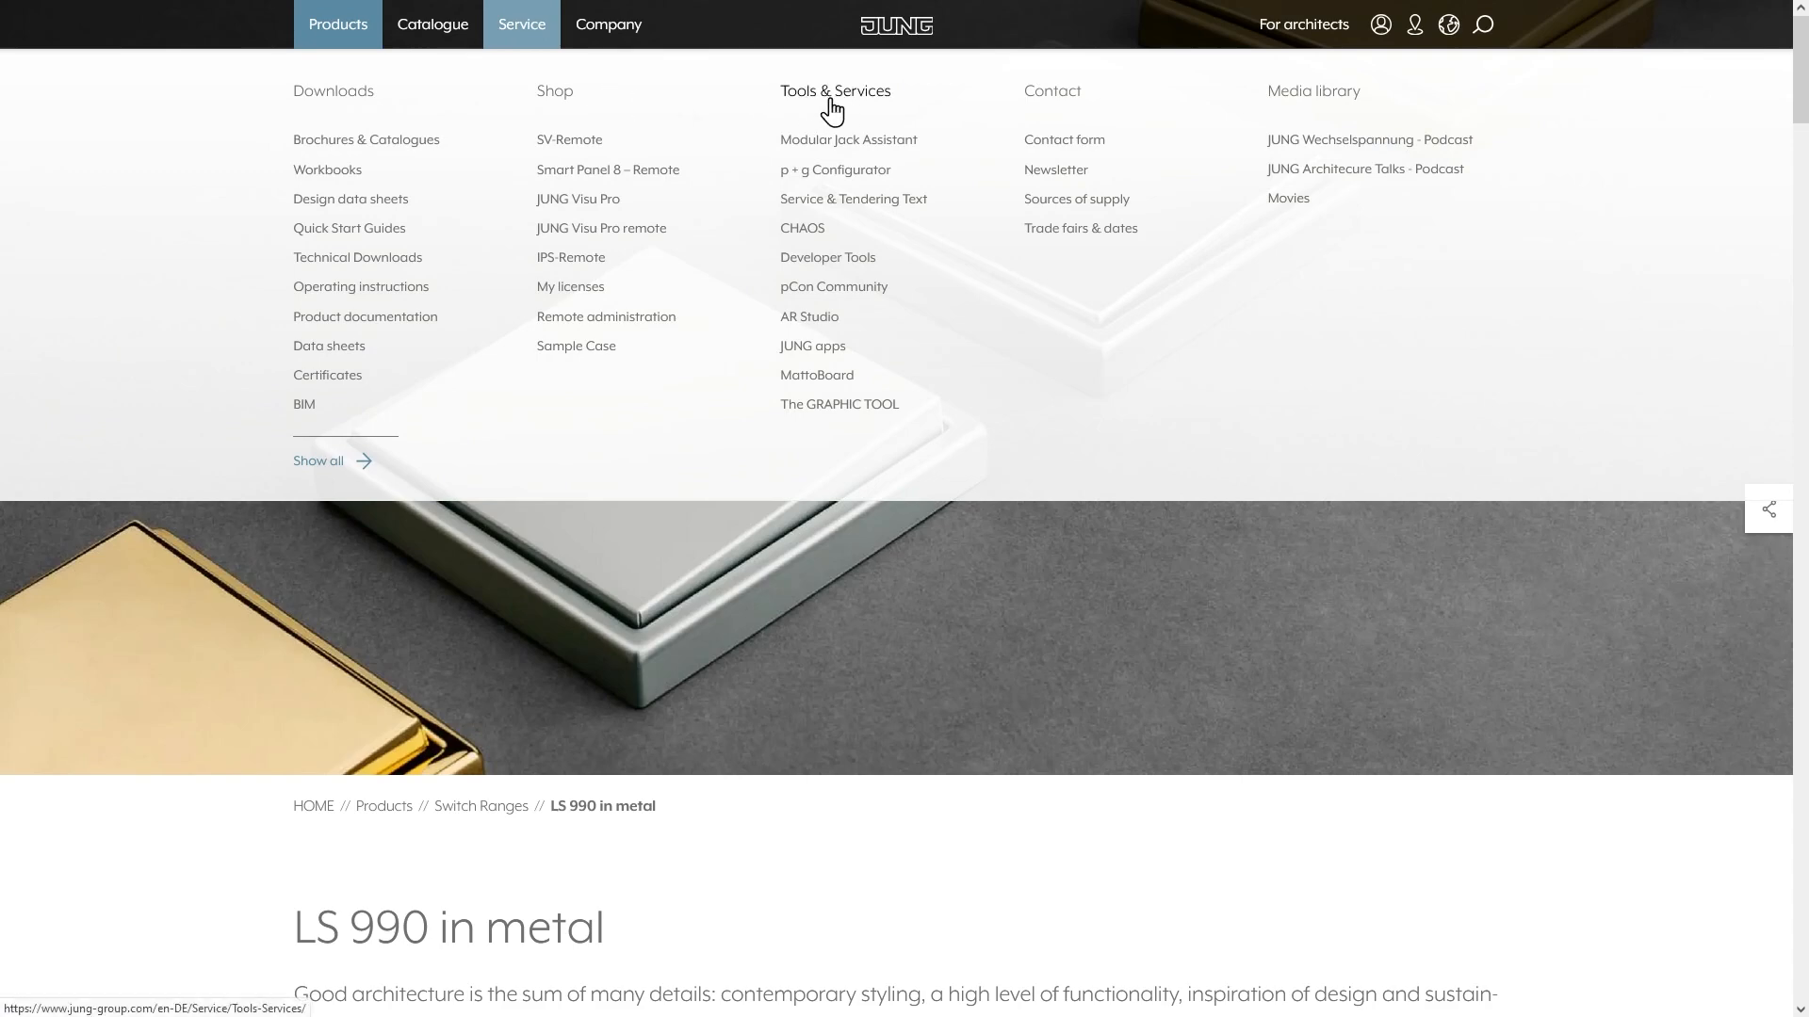
{"action": "mouse_move", "coordinate": [795, 409]}
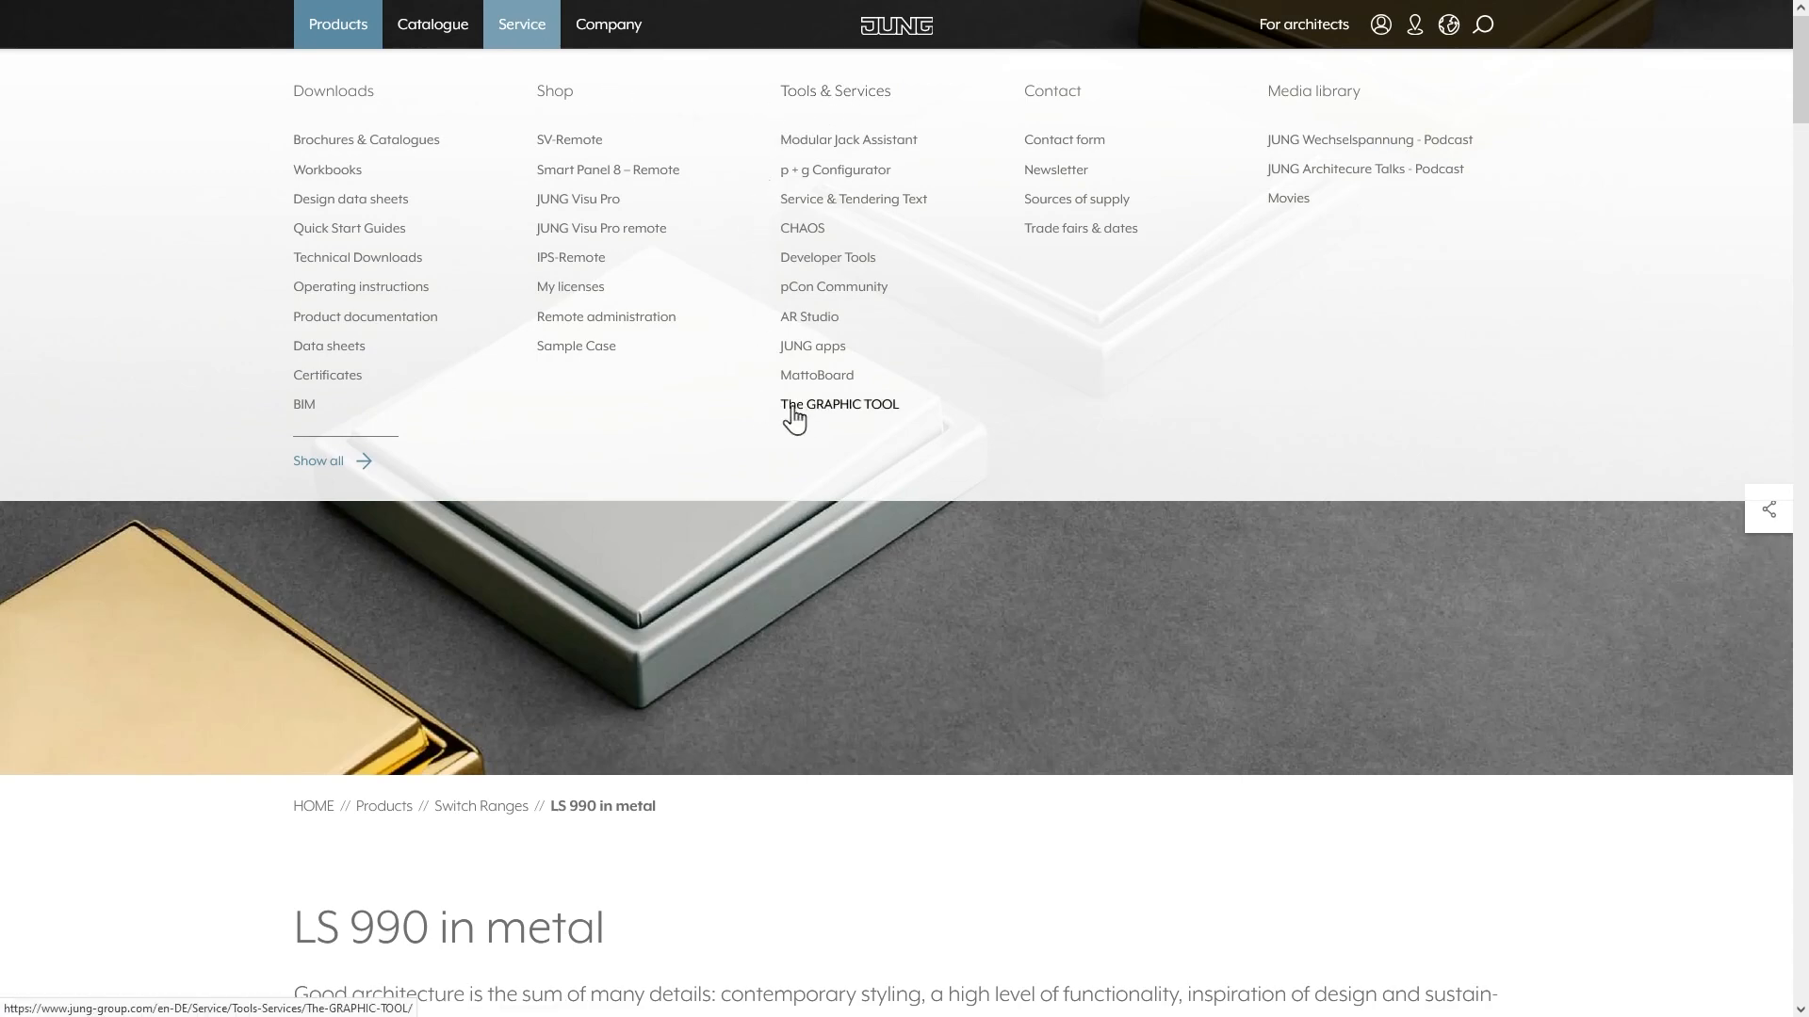
{"action": "mouse_move", "coordinate": [830, 414]}
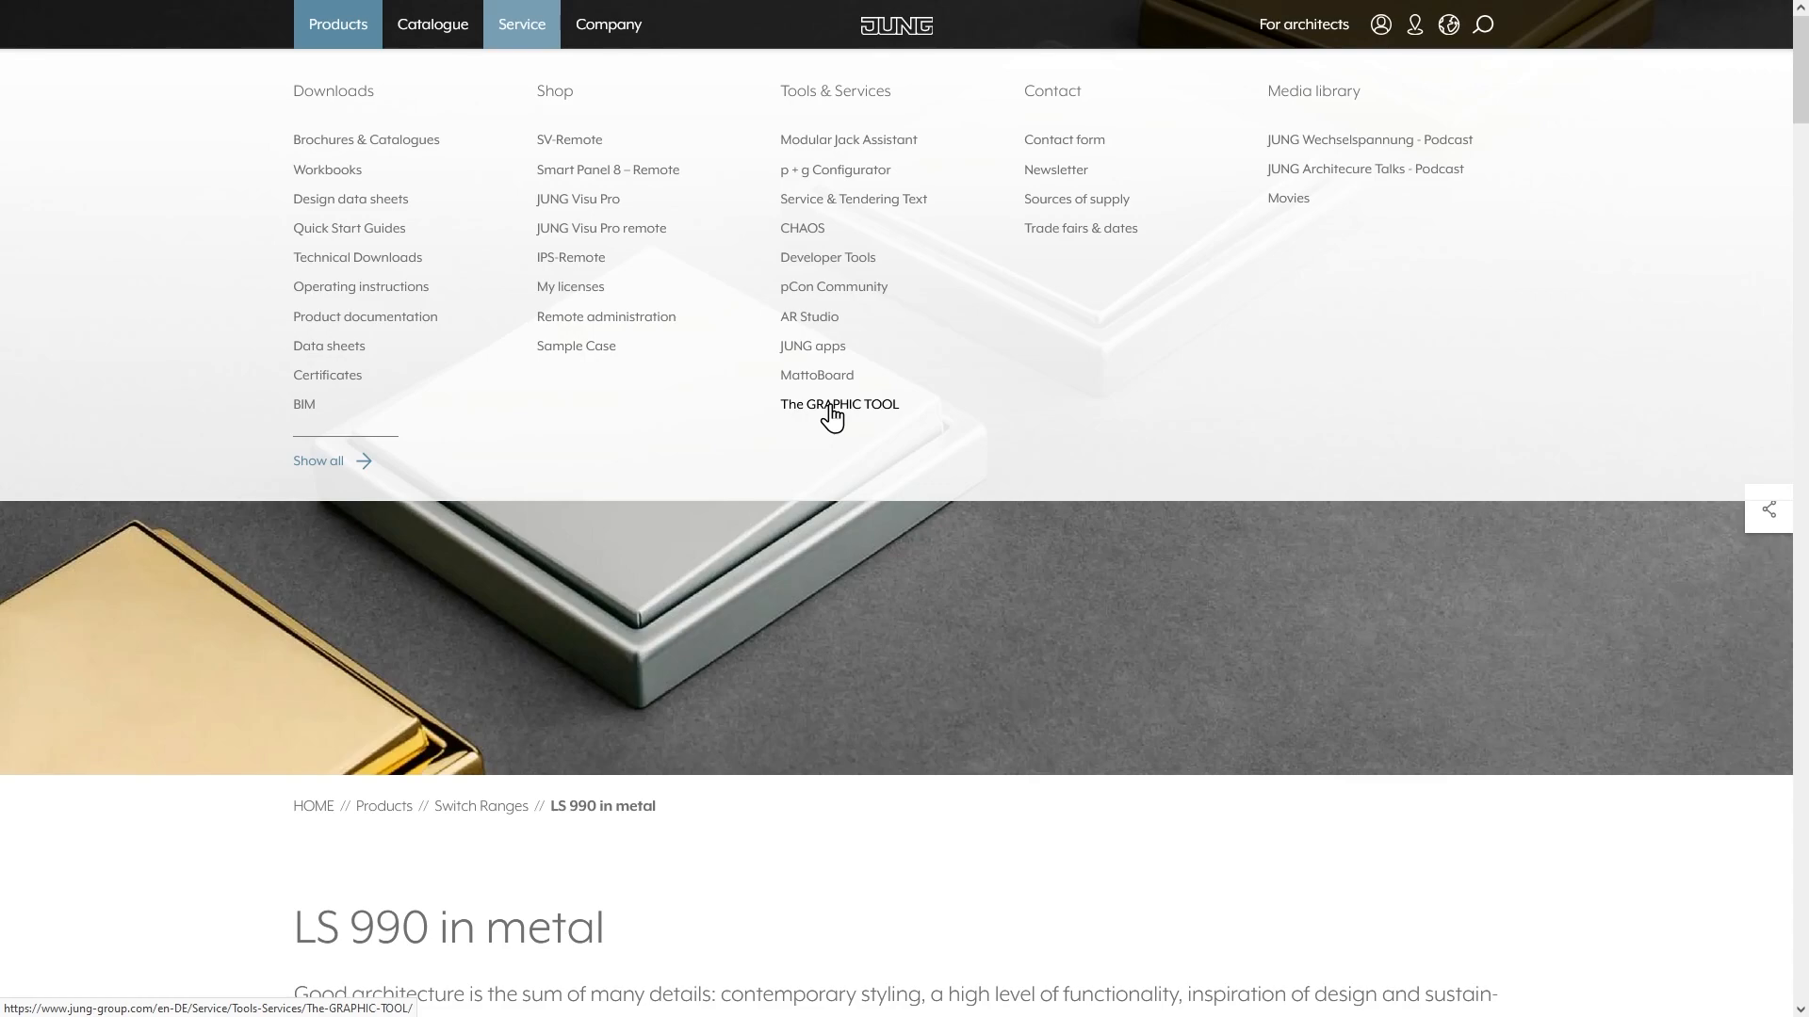
{"action": "left_click", "coordinate": [839, 403]}
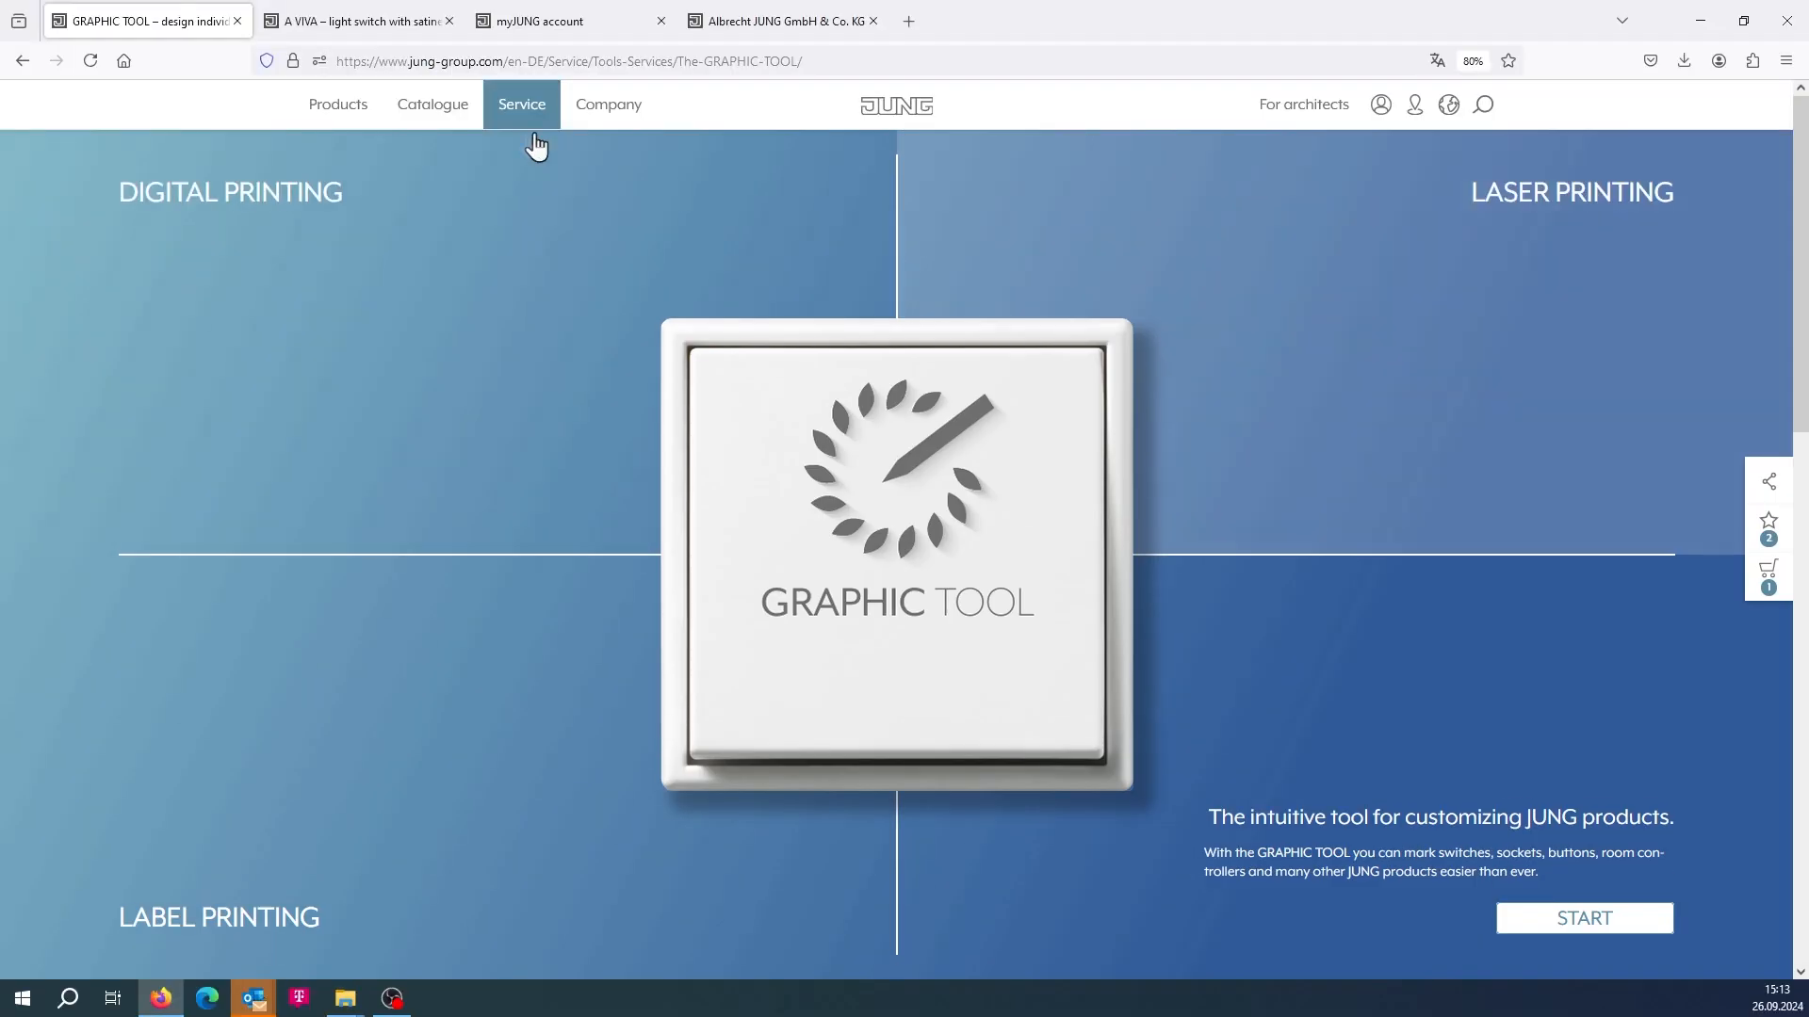
{"action": "left_click", "coordinate": [358, 20]}
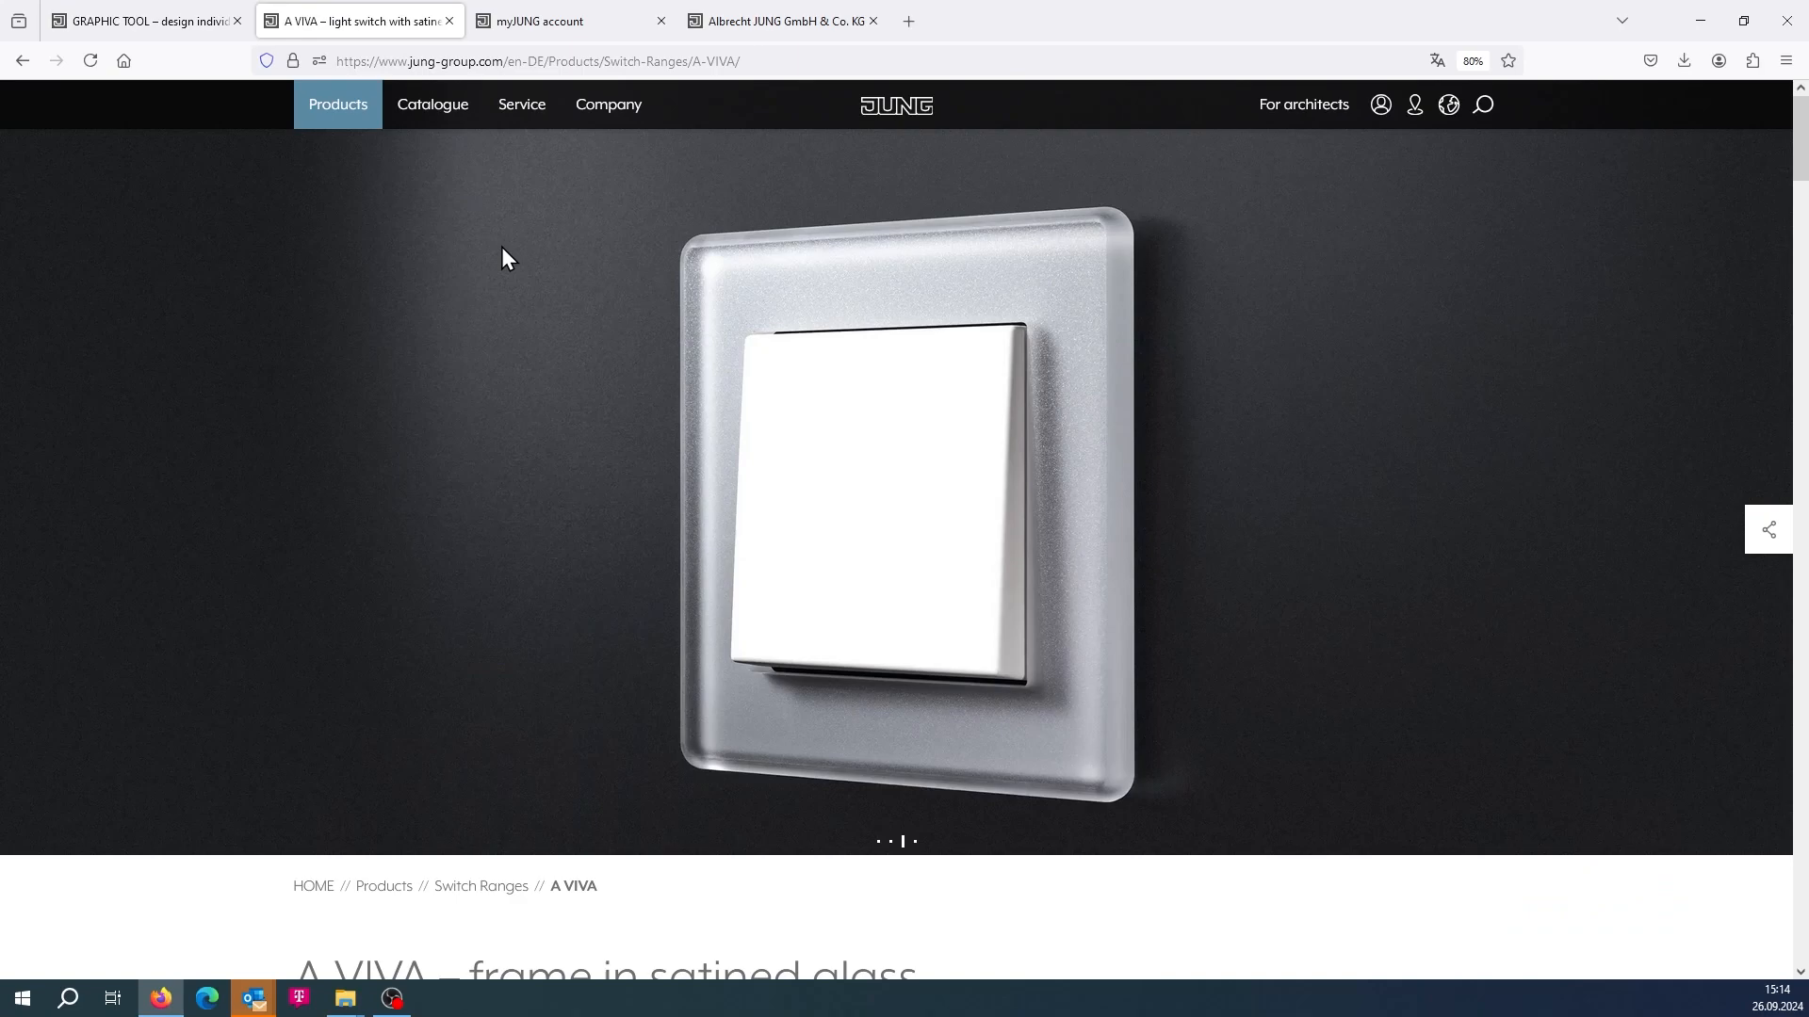
{"action": "scroll", "scroll_direction": "down", "scroll_amount": 3}
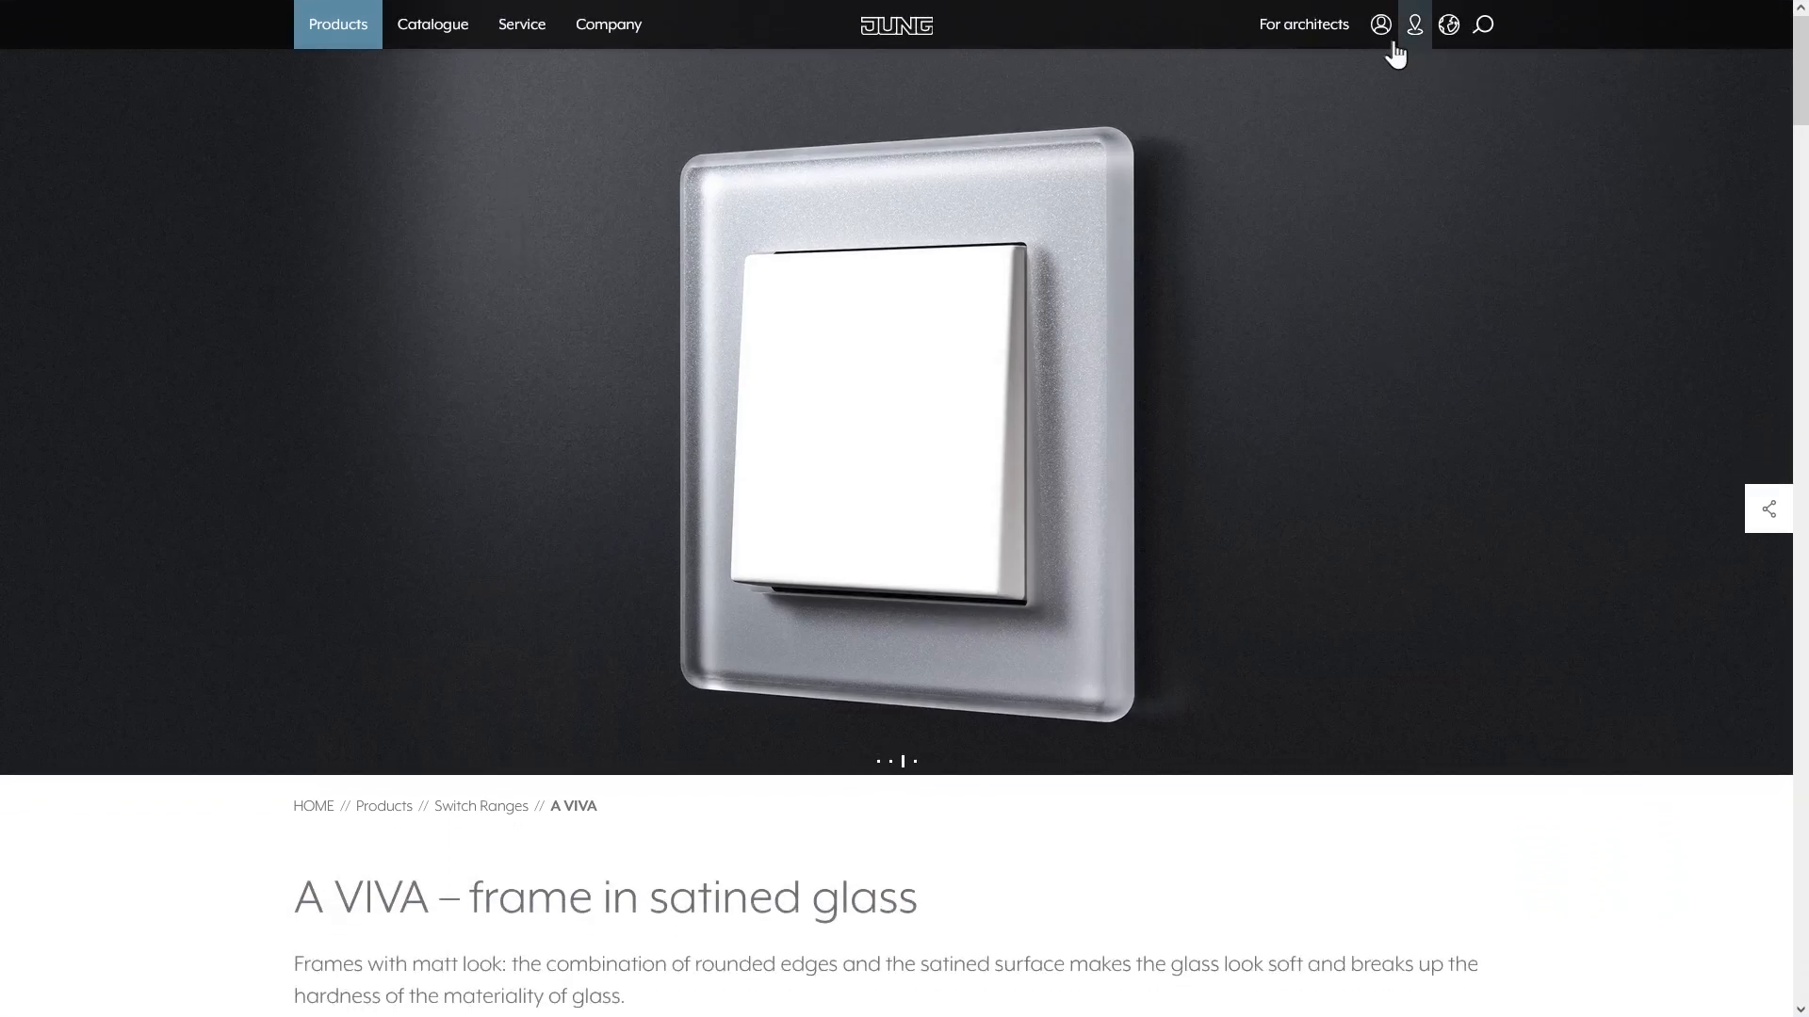
Step: Bring up the myJUNG login page from the header account icon, credentials pre-filled
{"action": "left_click", "coordinate": [1413, 24]}
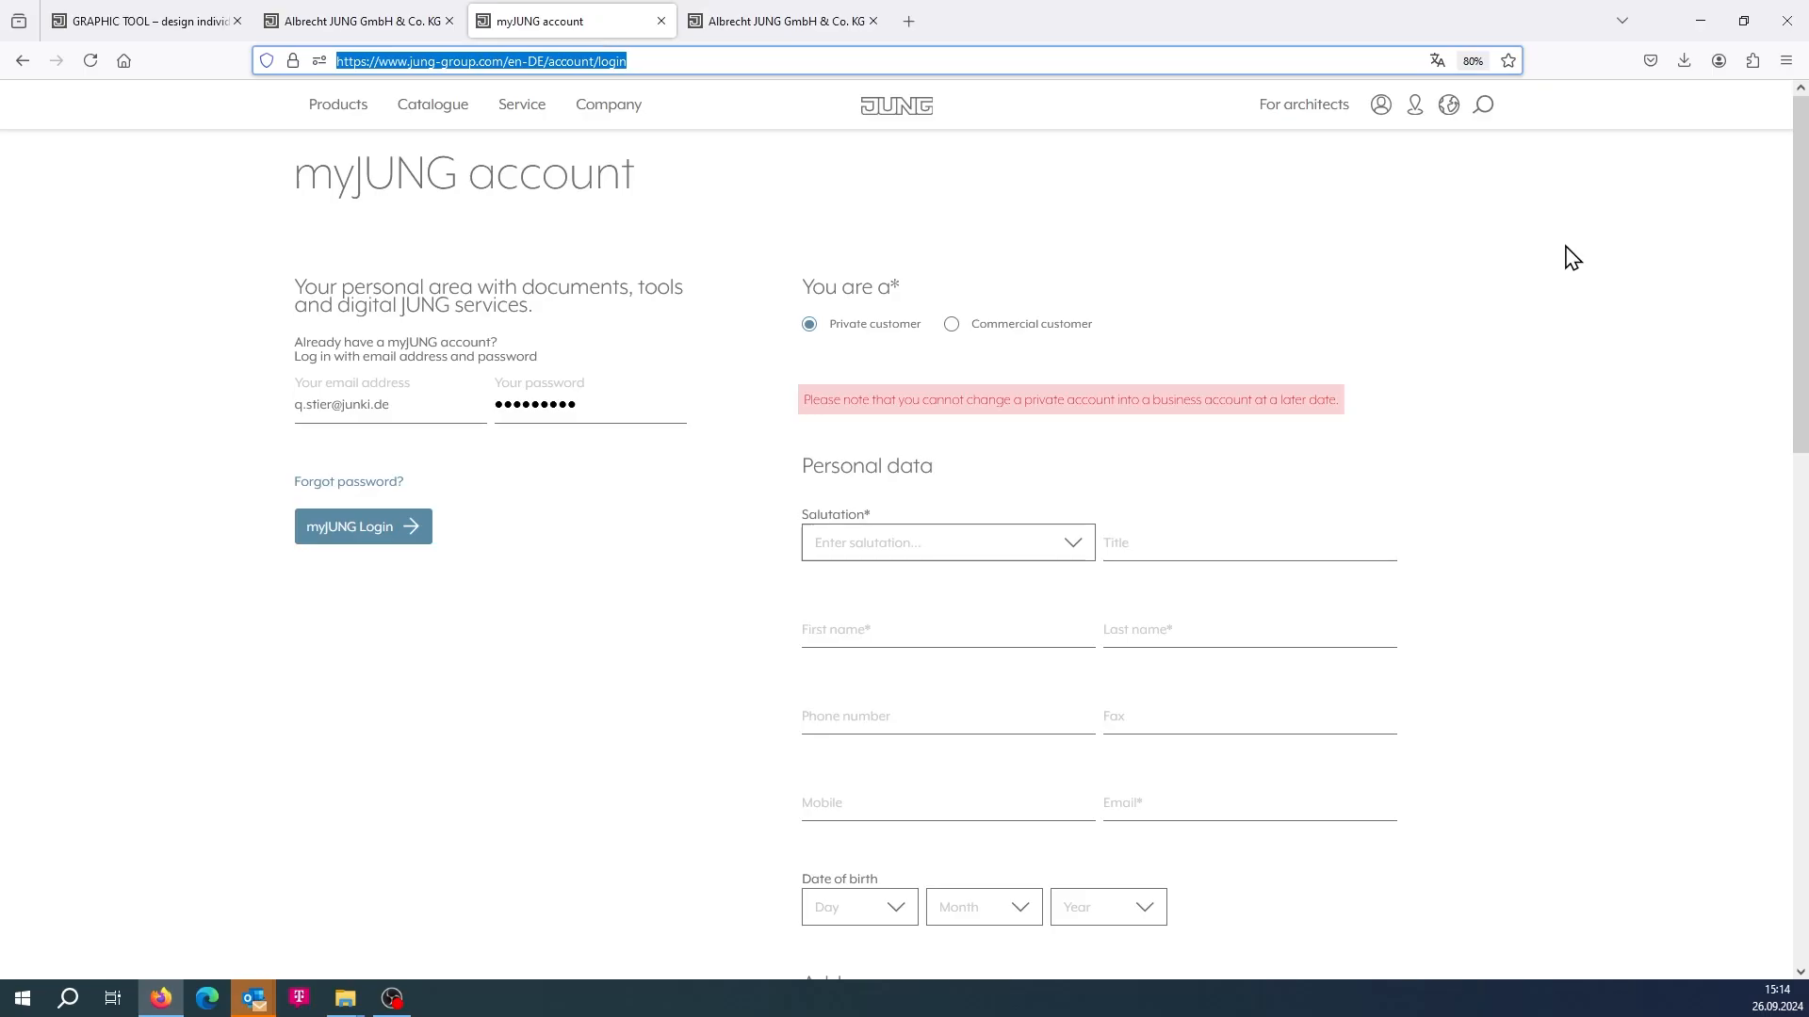
{"action": "mouse_move", "coordinate": [1562, 251]}
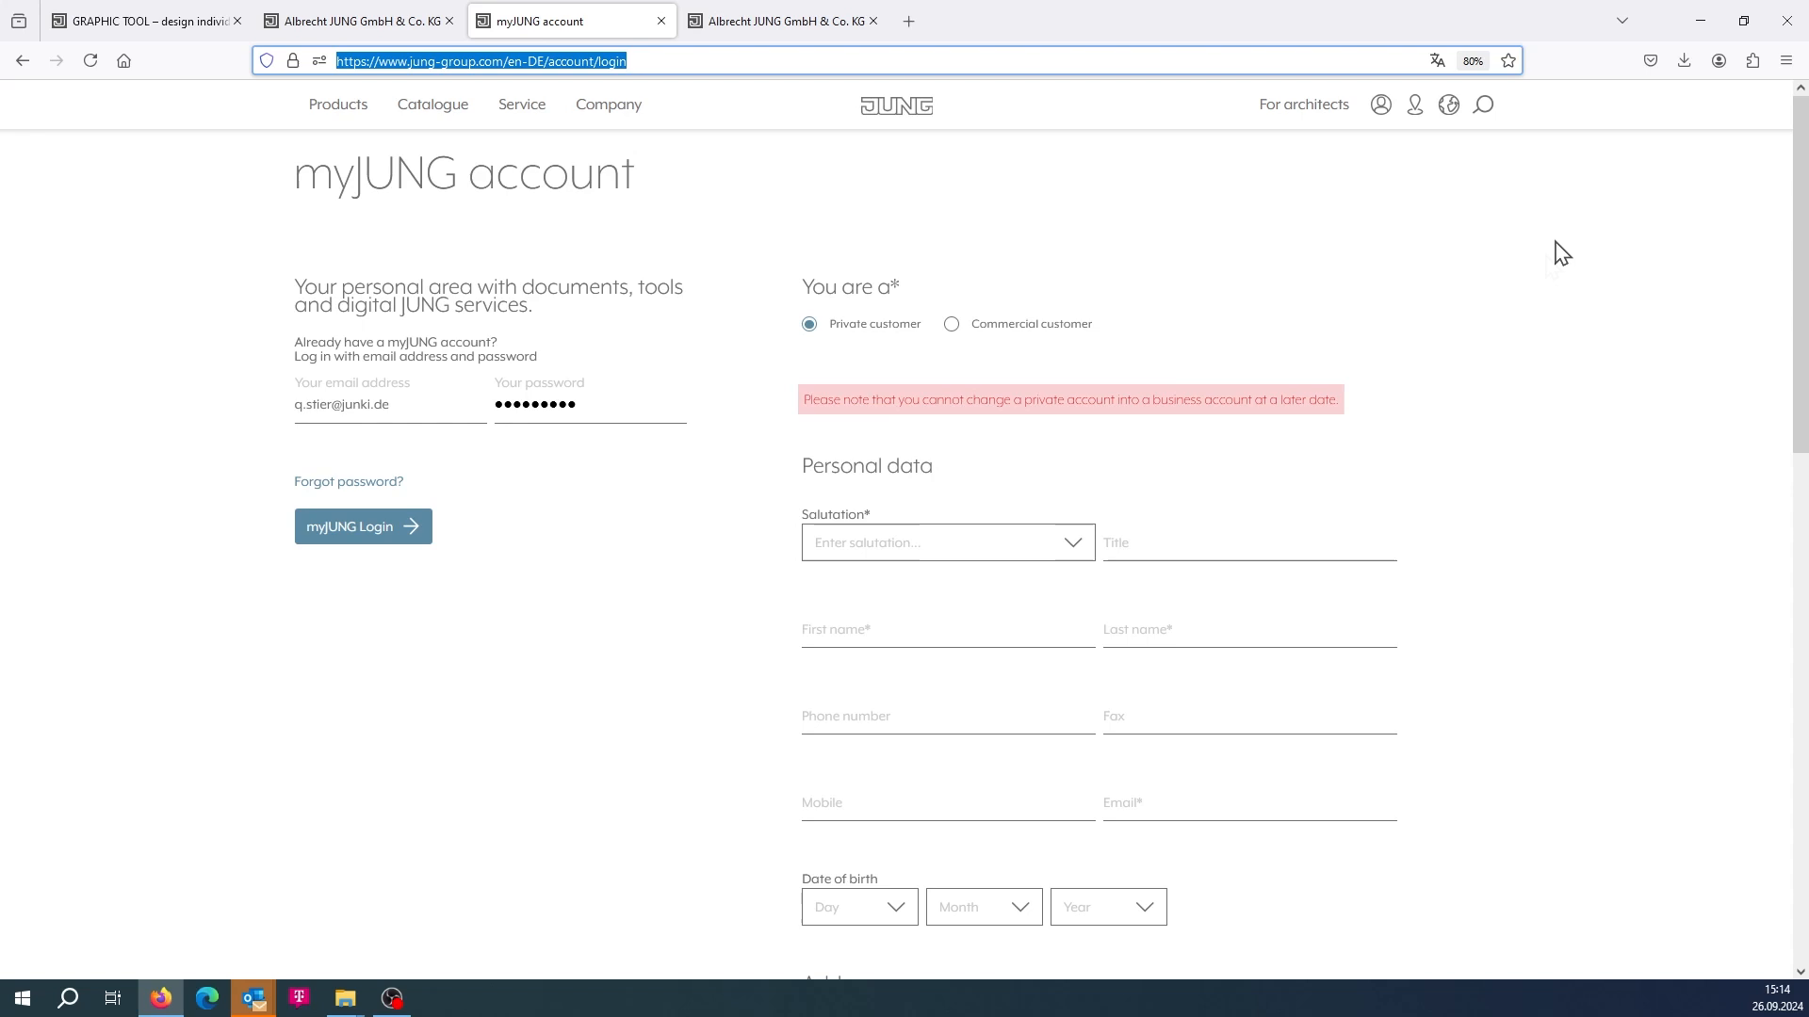
{"action": "mouse_move", "coordinate": [1545, 265]}
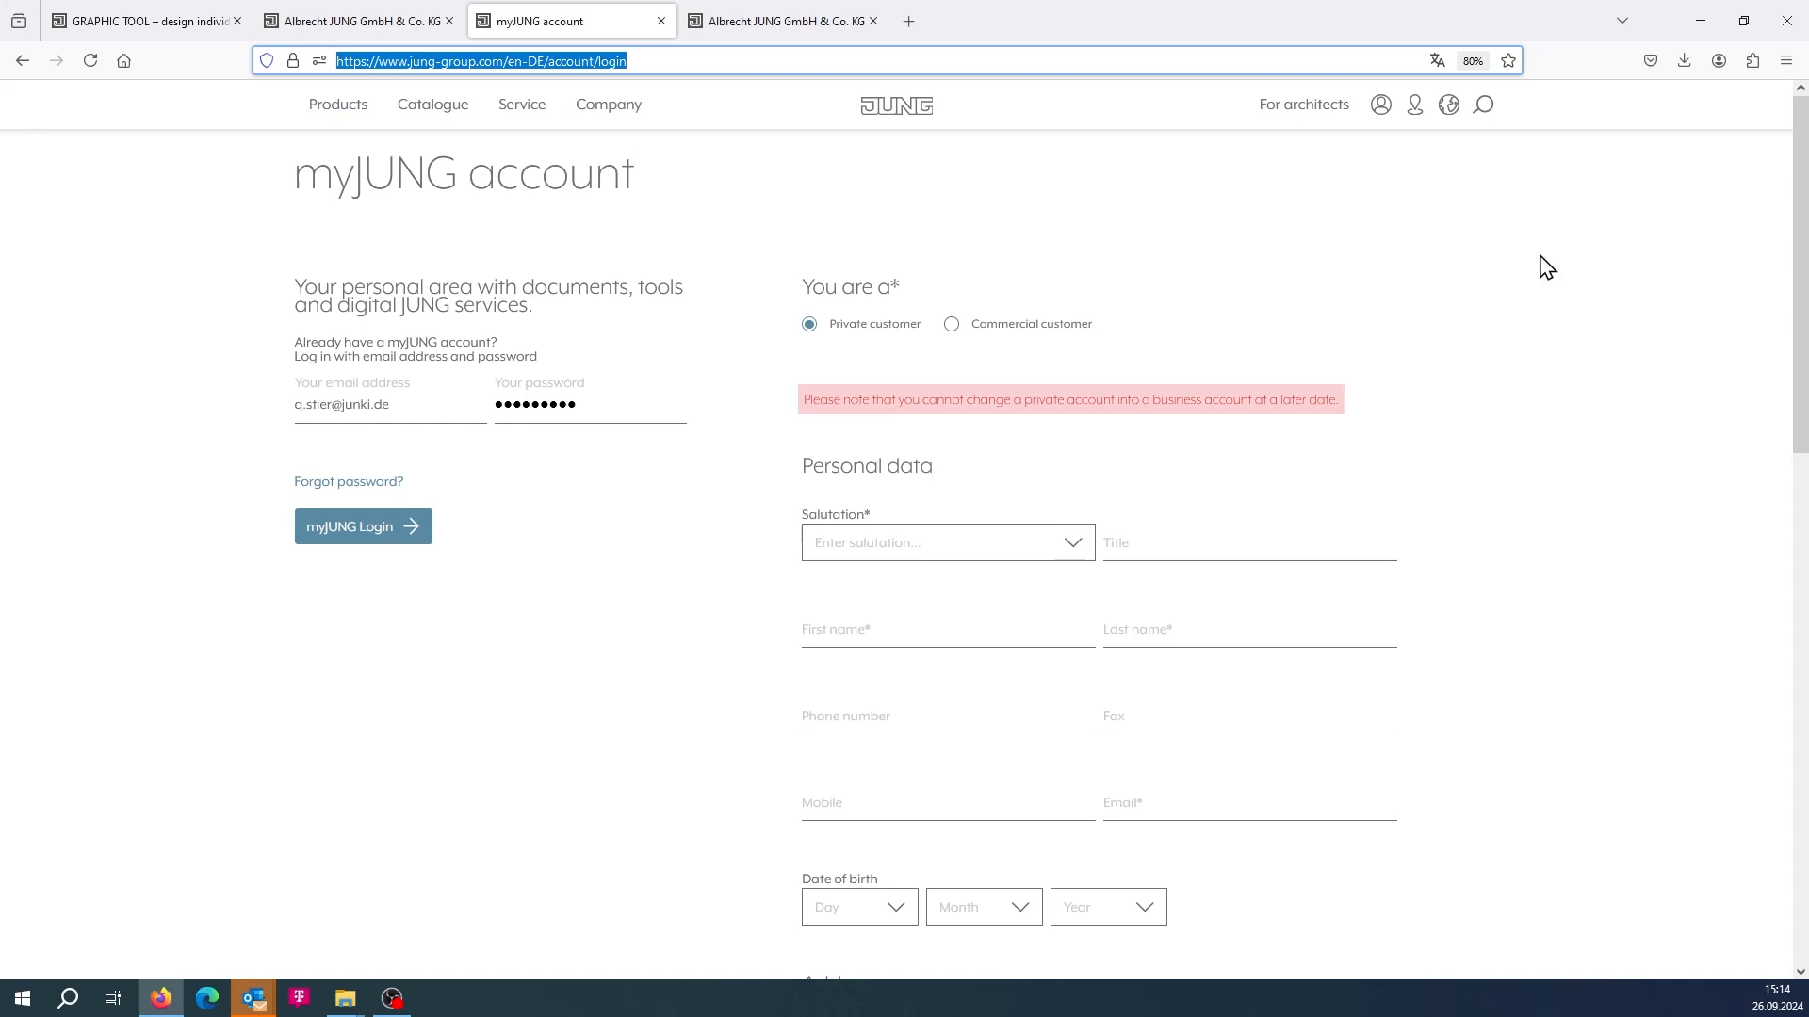
{"action": "mouse_move", "coordinate": [729, 722]}
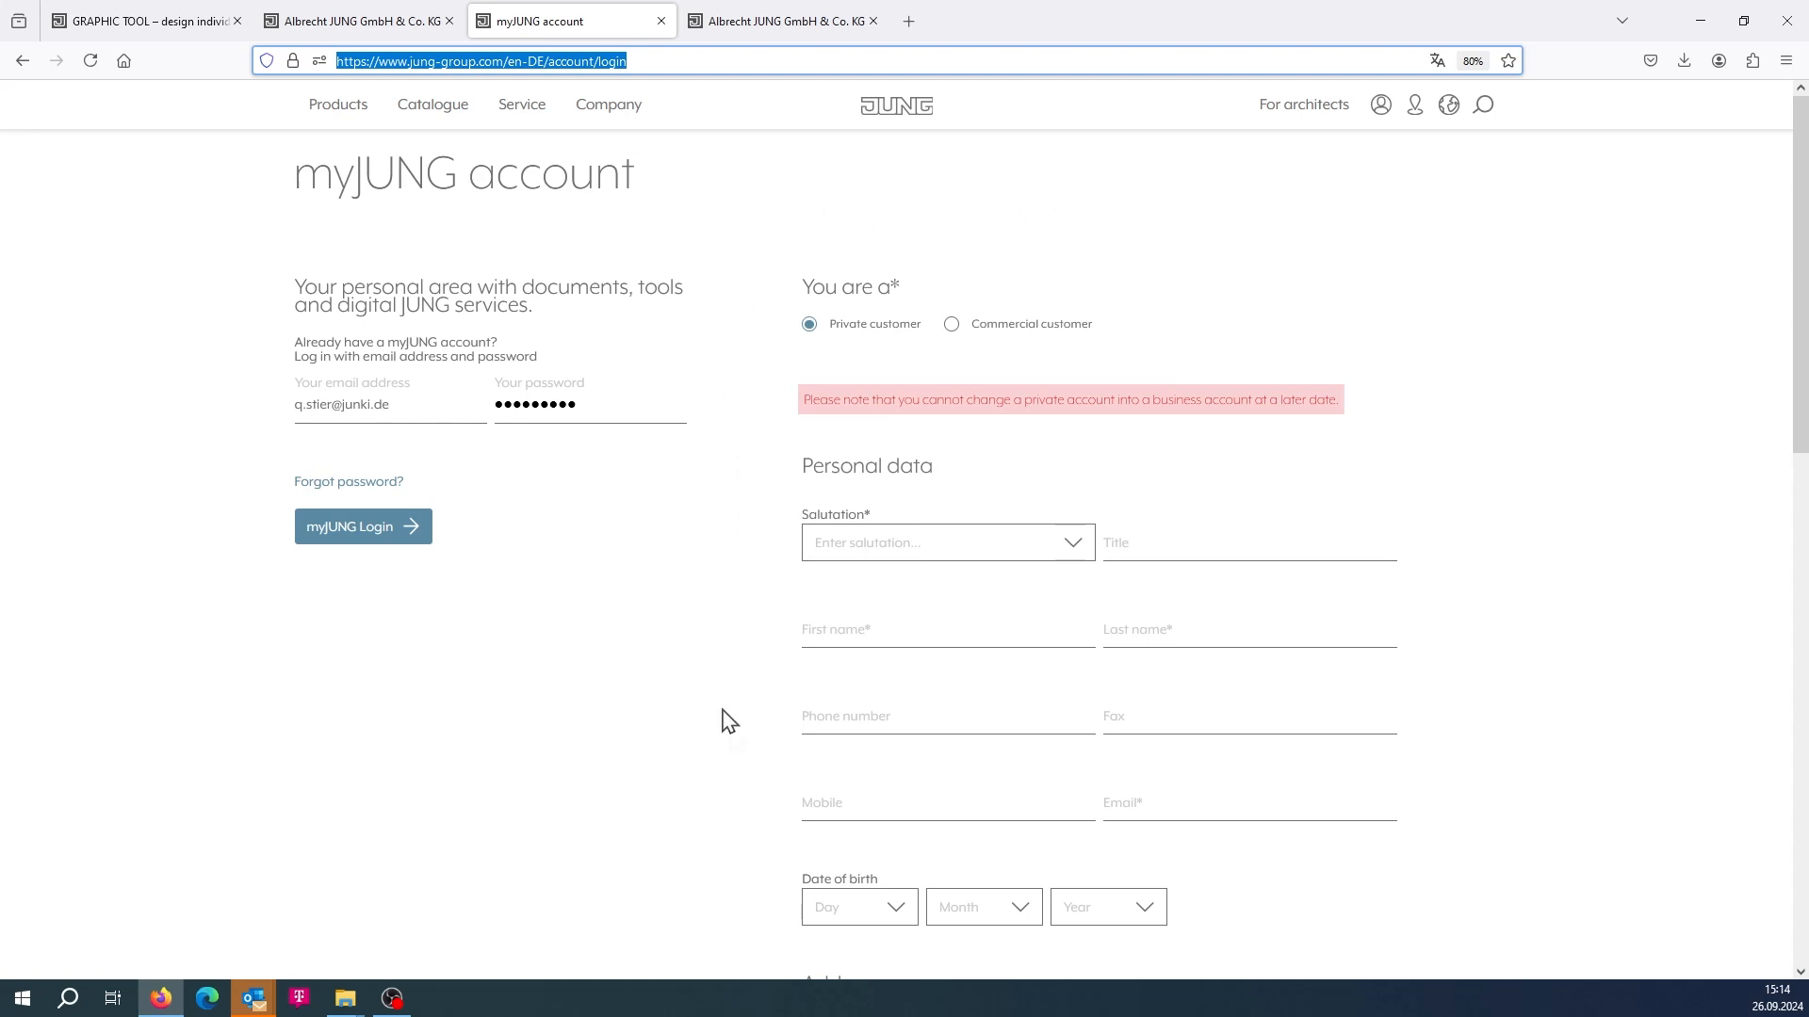
{"action": "mouse_move", "coordinate": [812, 221]}
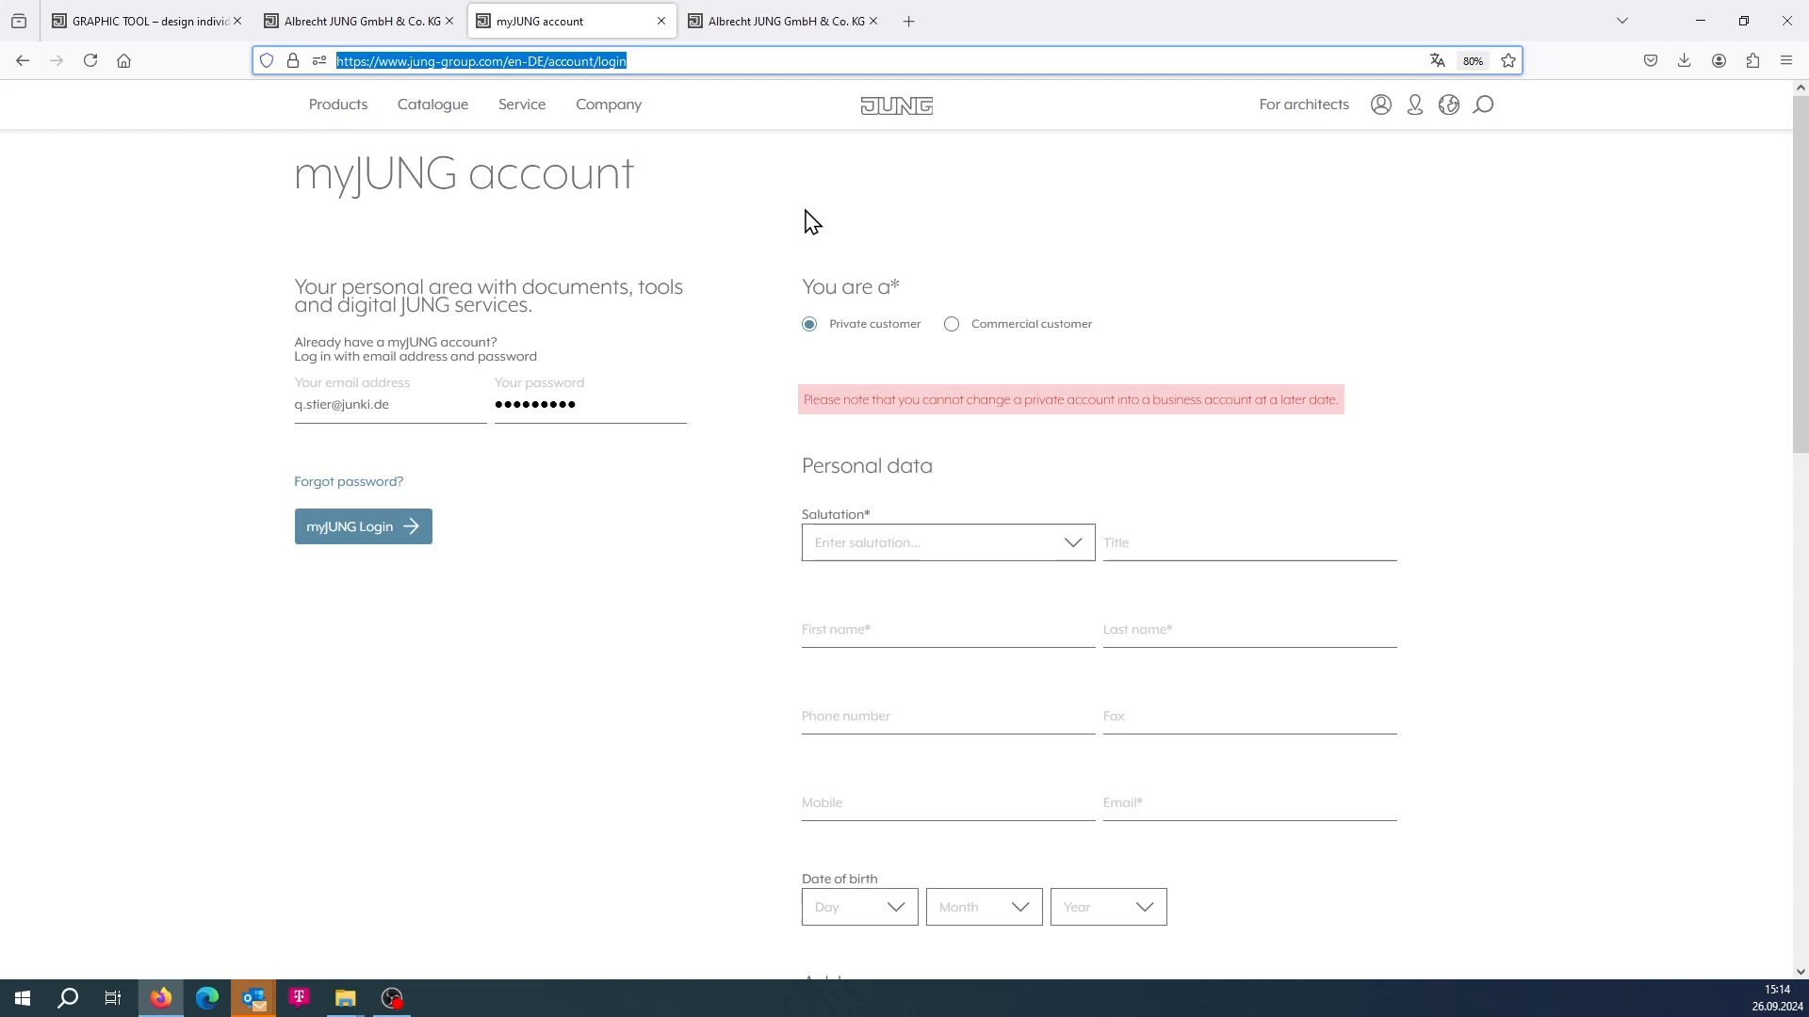
{"action": "mouse_move", "coordinate": [612, 172]}
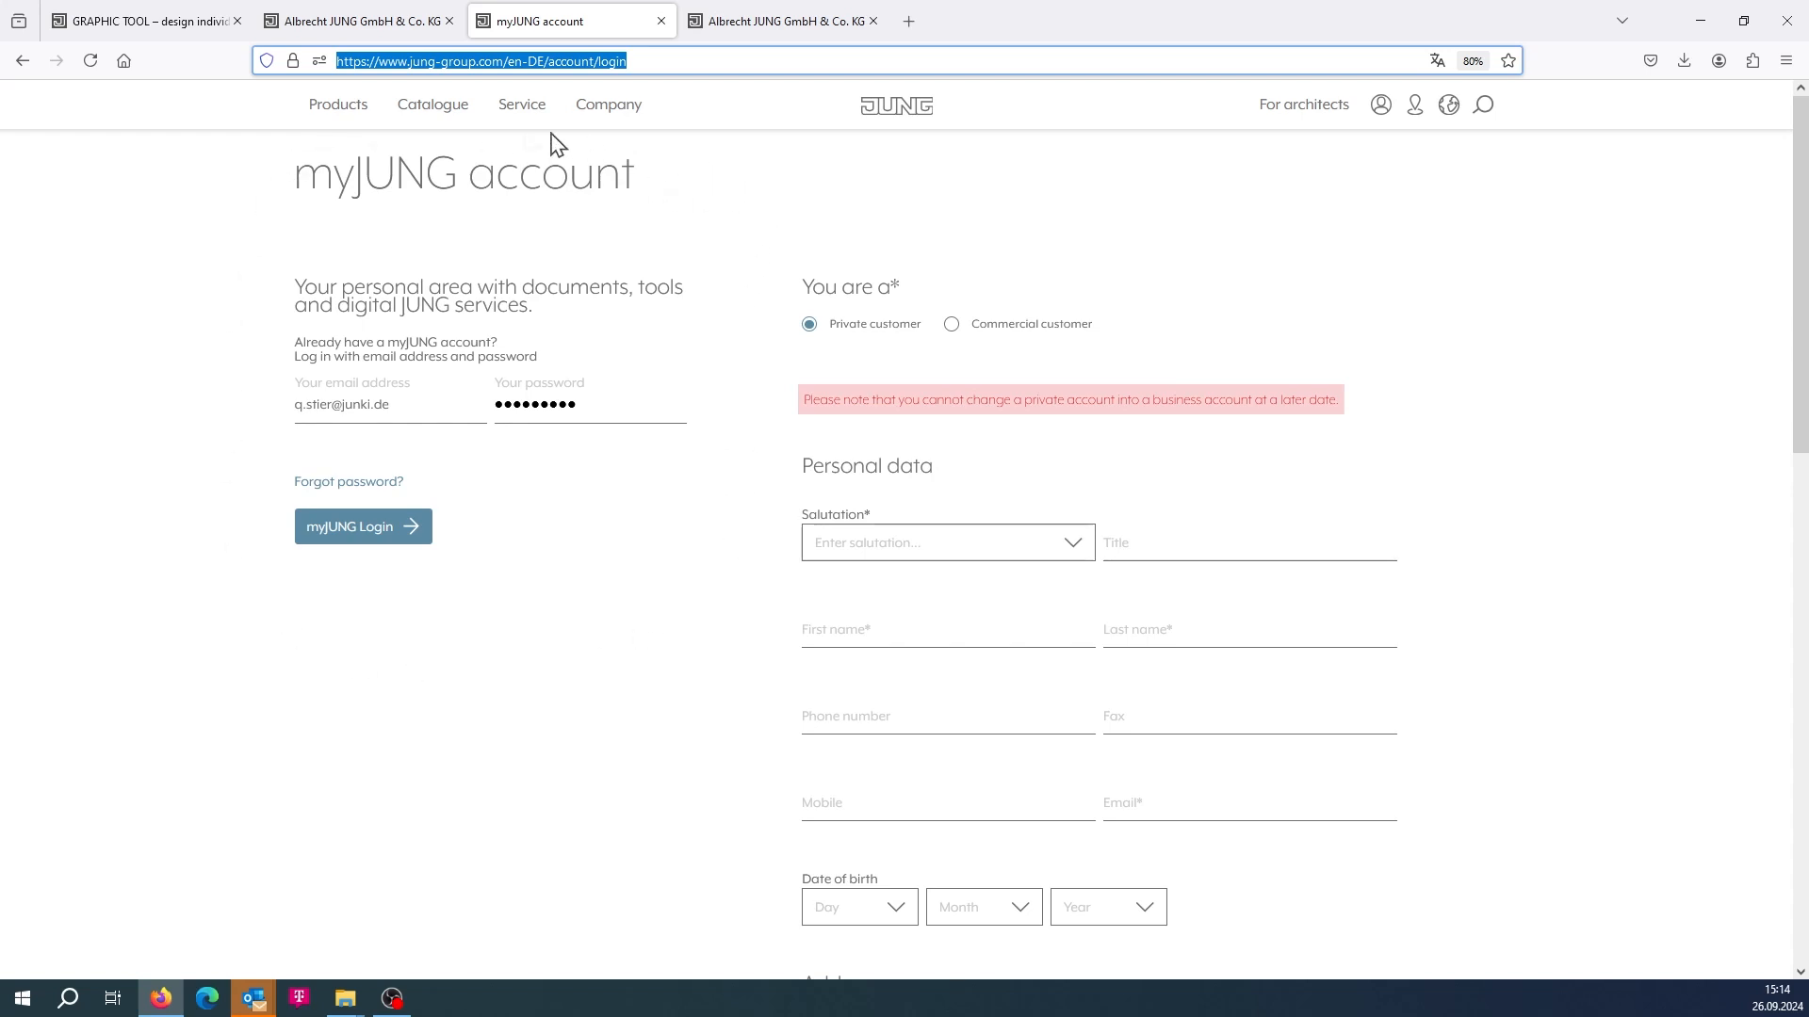
{"action": "mouse_move", "coordinate": [362, 537]}
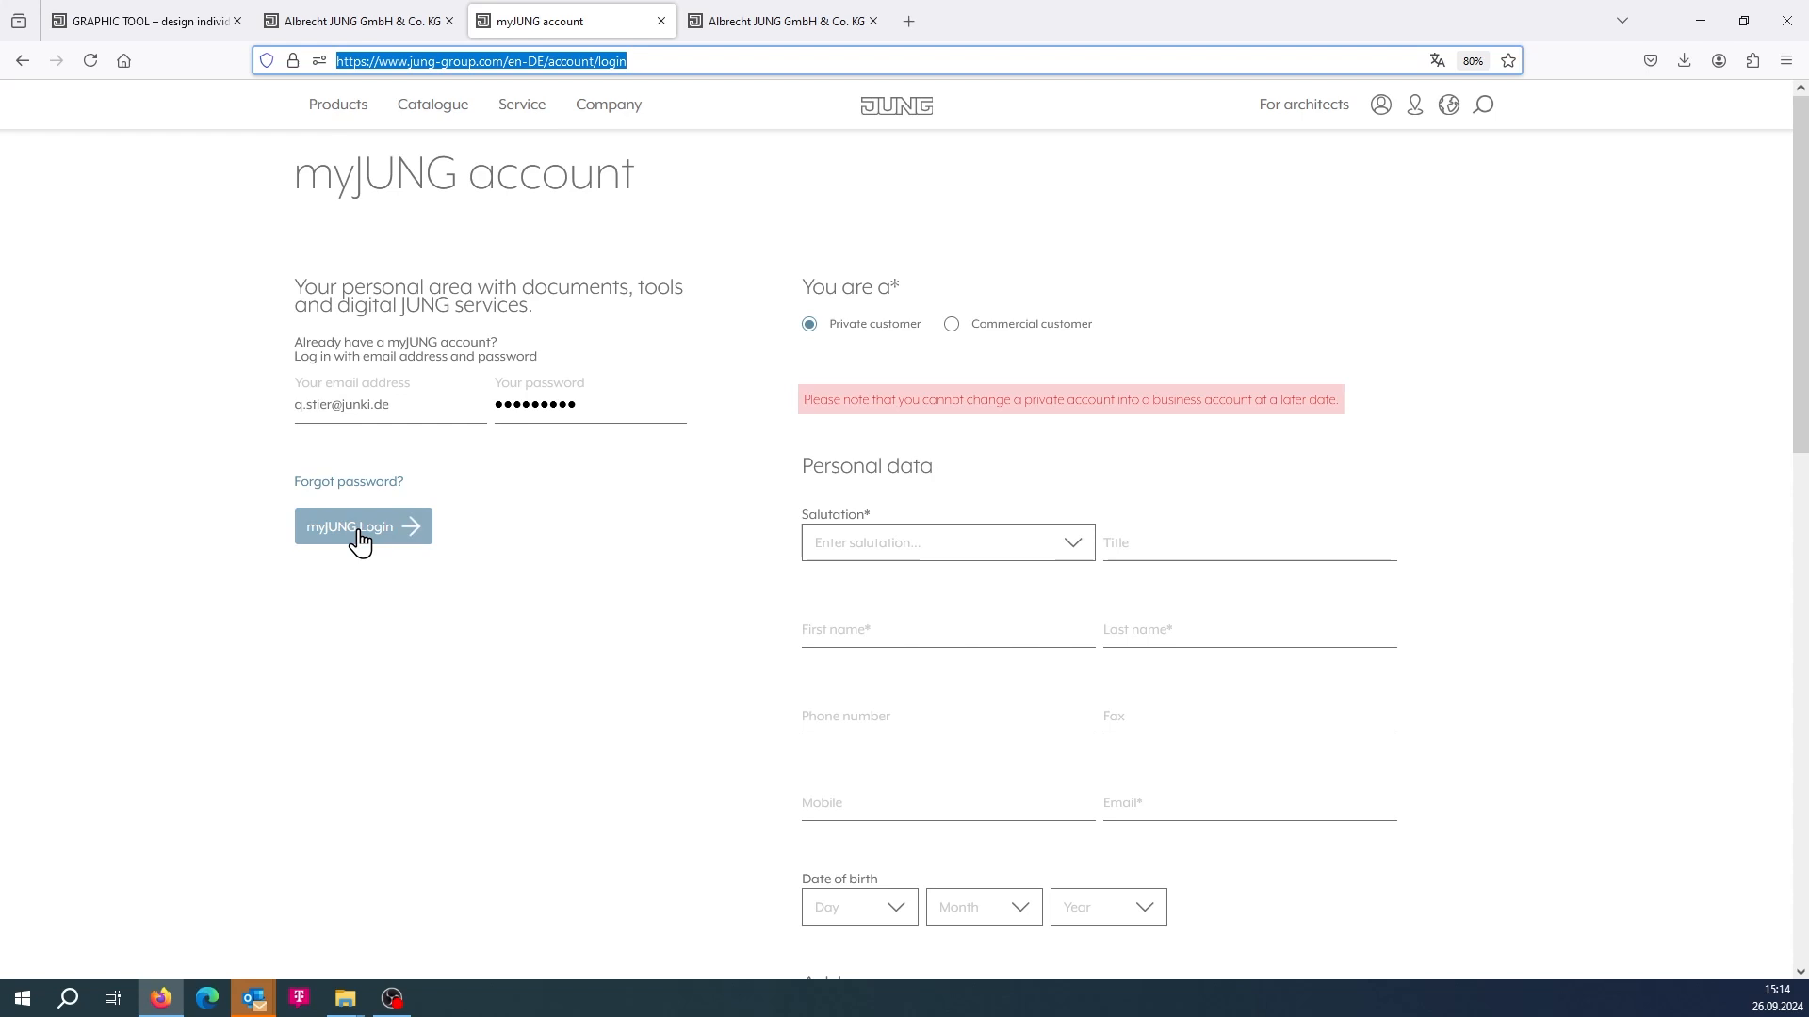
Step: Log in to myJUNG and scroll the account overview to the Graphic-Tool tile
{"action": "left_click", "coordinate": [362, 526]}
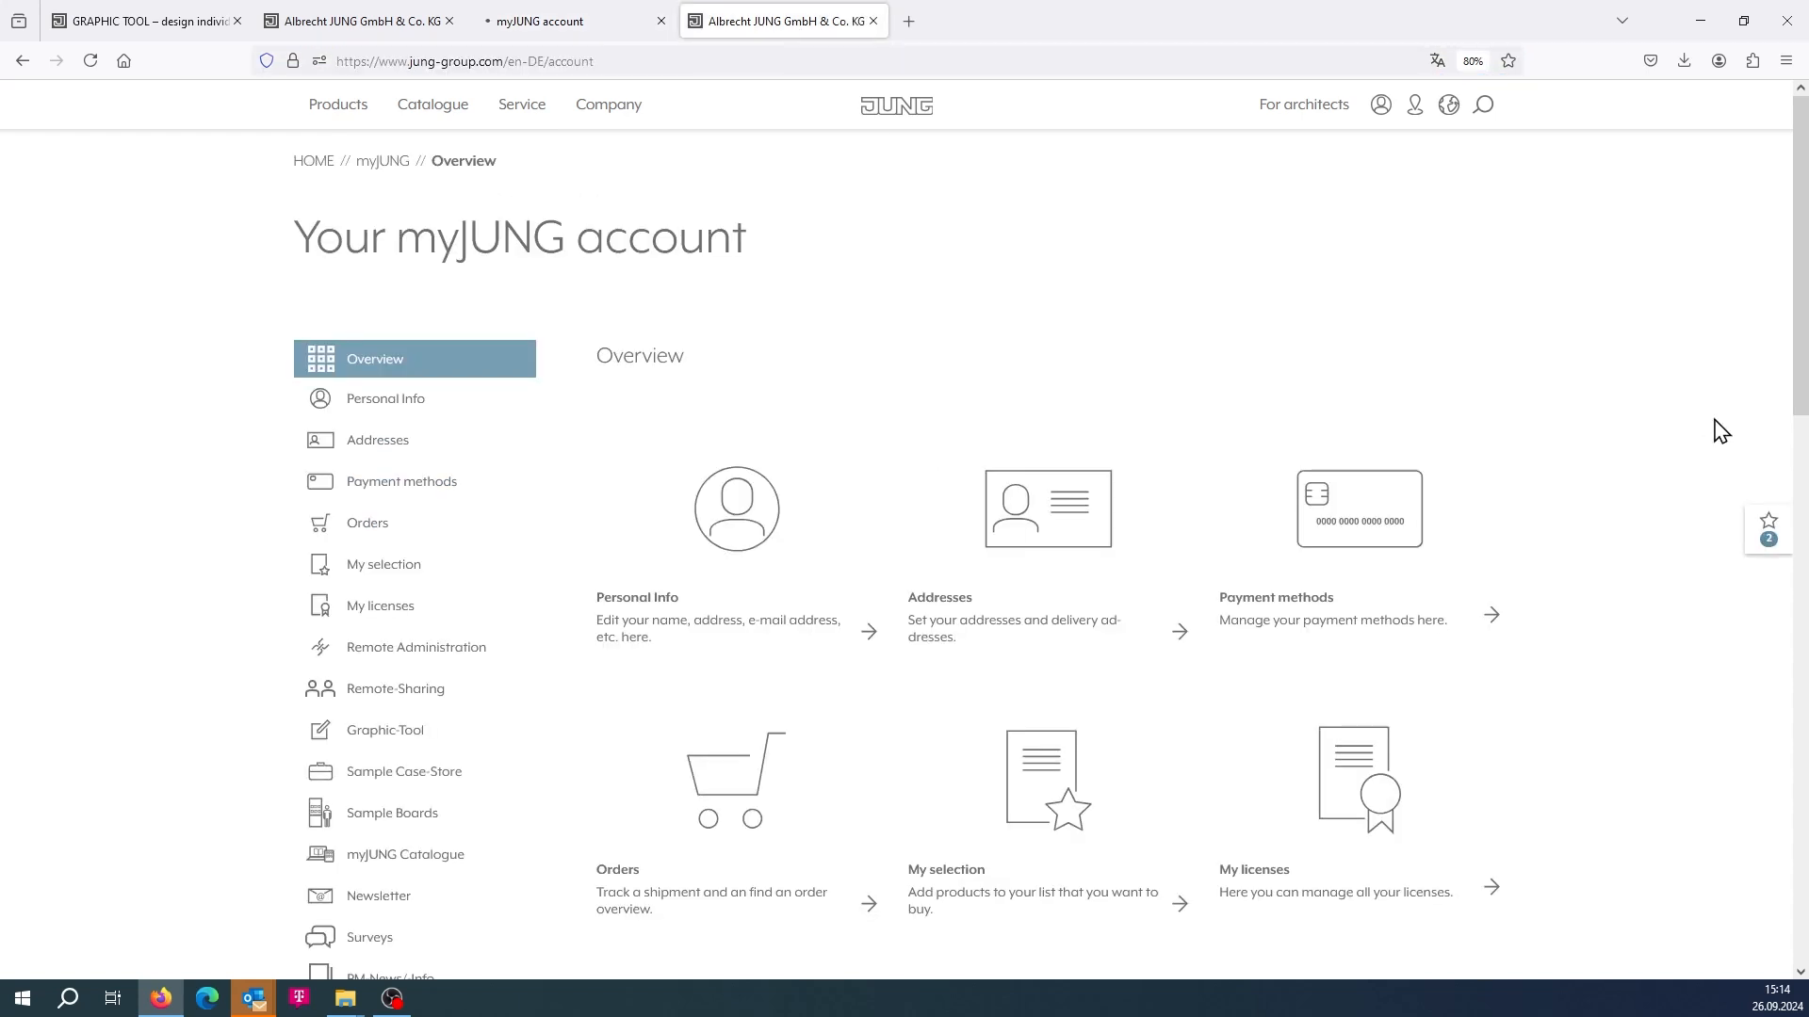
{"action": "mouse_move", "coordinate": [1652, 399]}
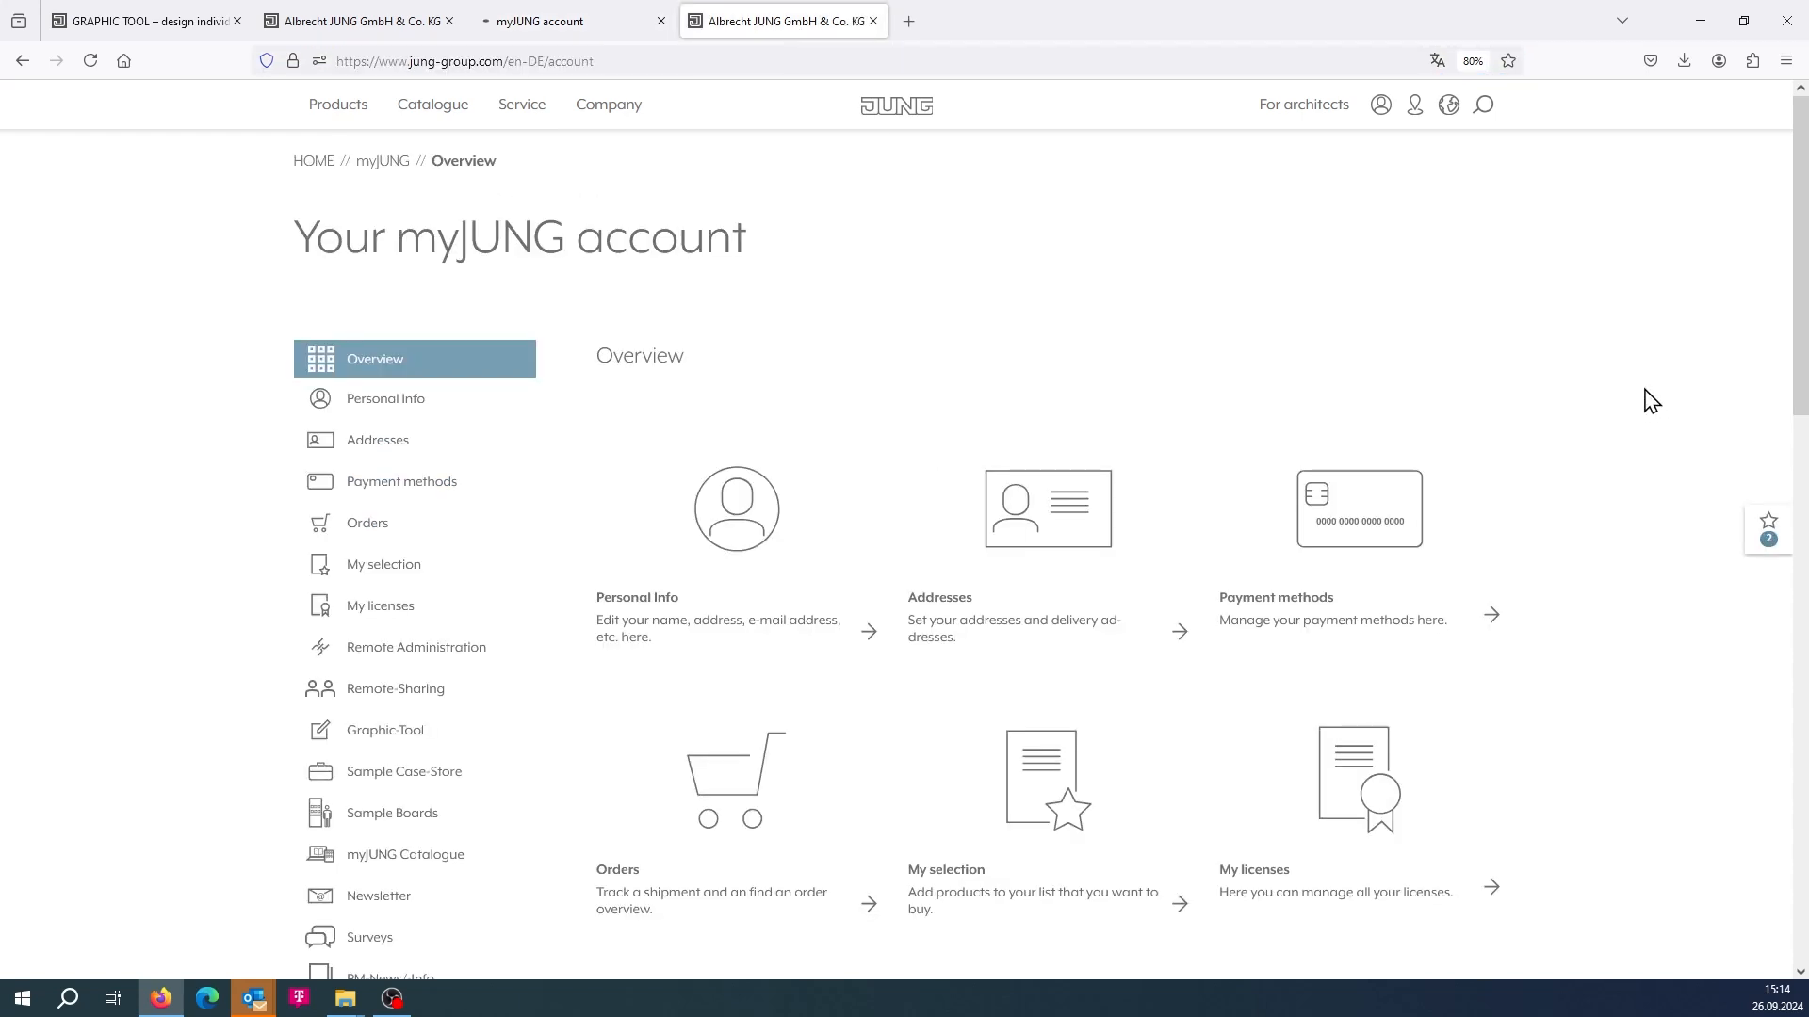
{"action": "mouse_move", "coordinate": [512, 620]}
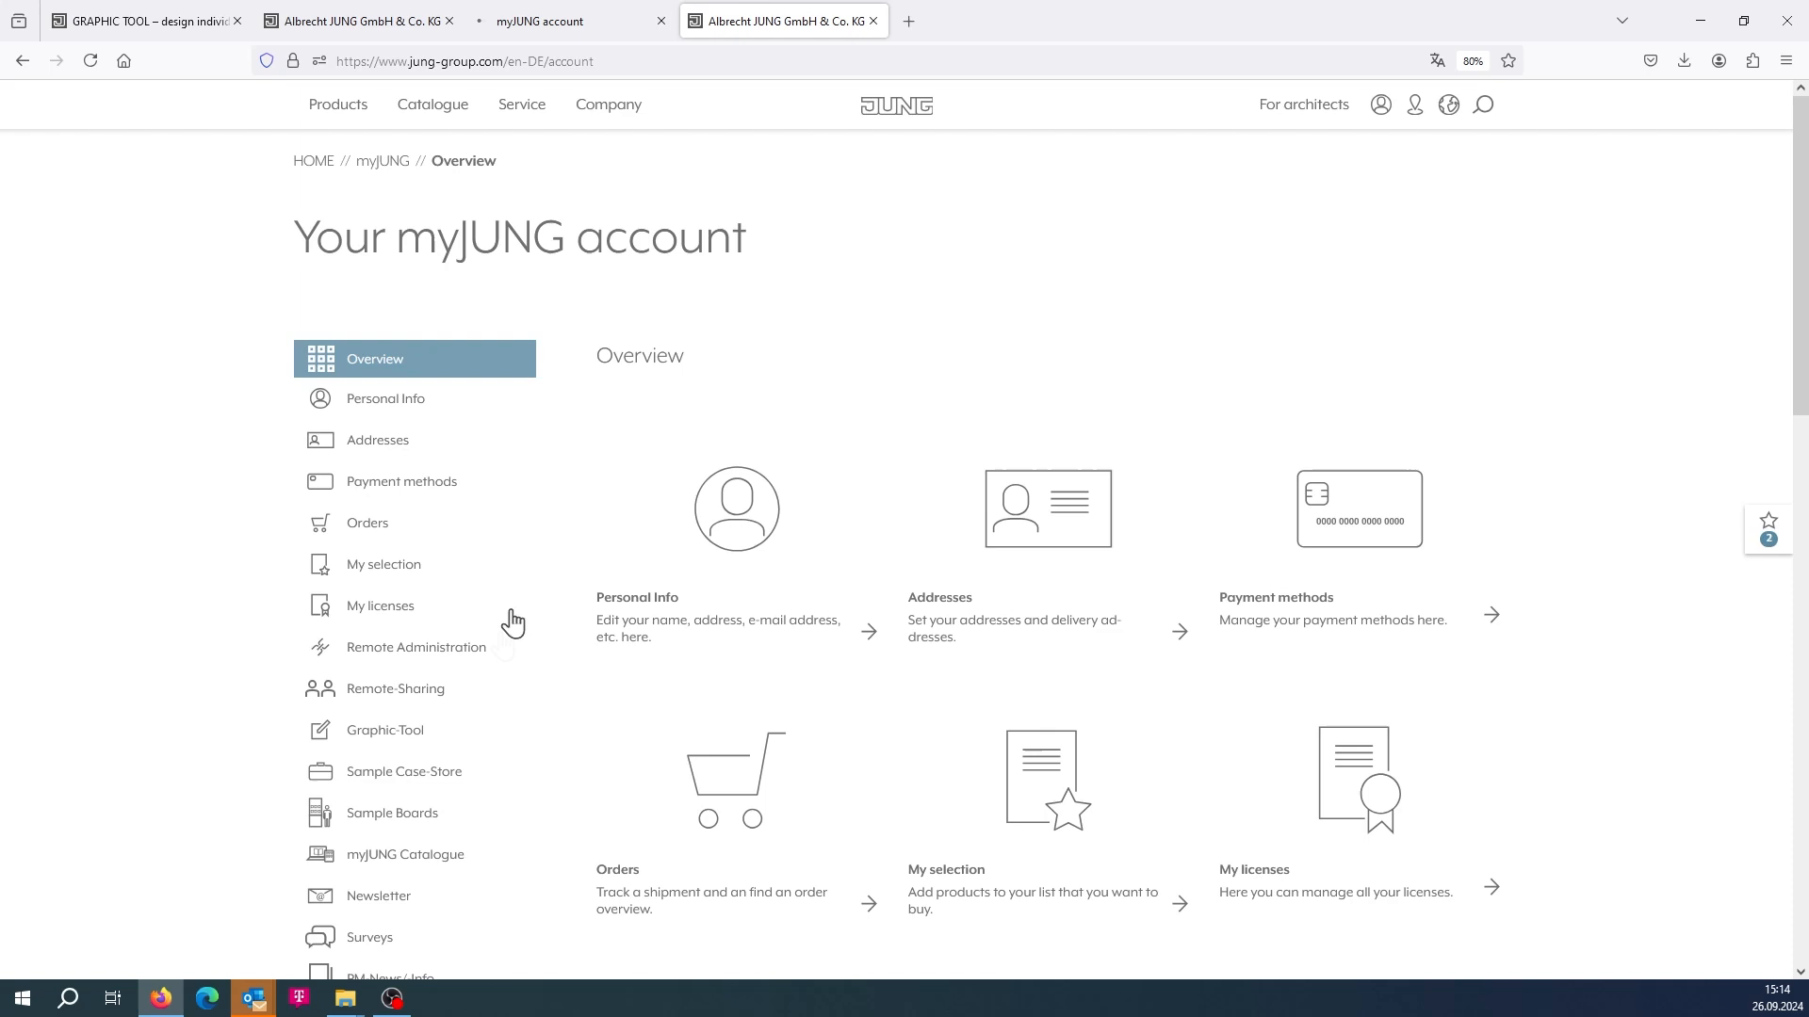
{"action": "mouse_move", "coordinate": [463, 739]}
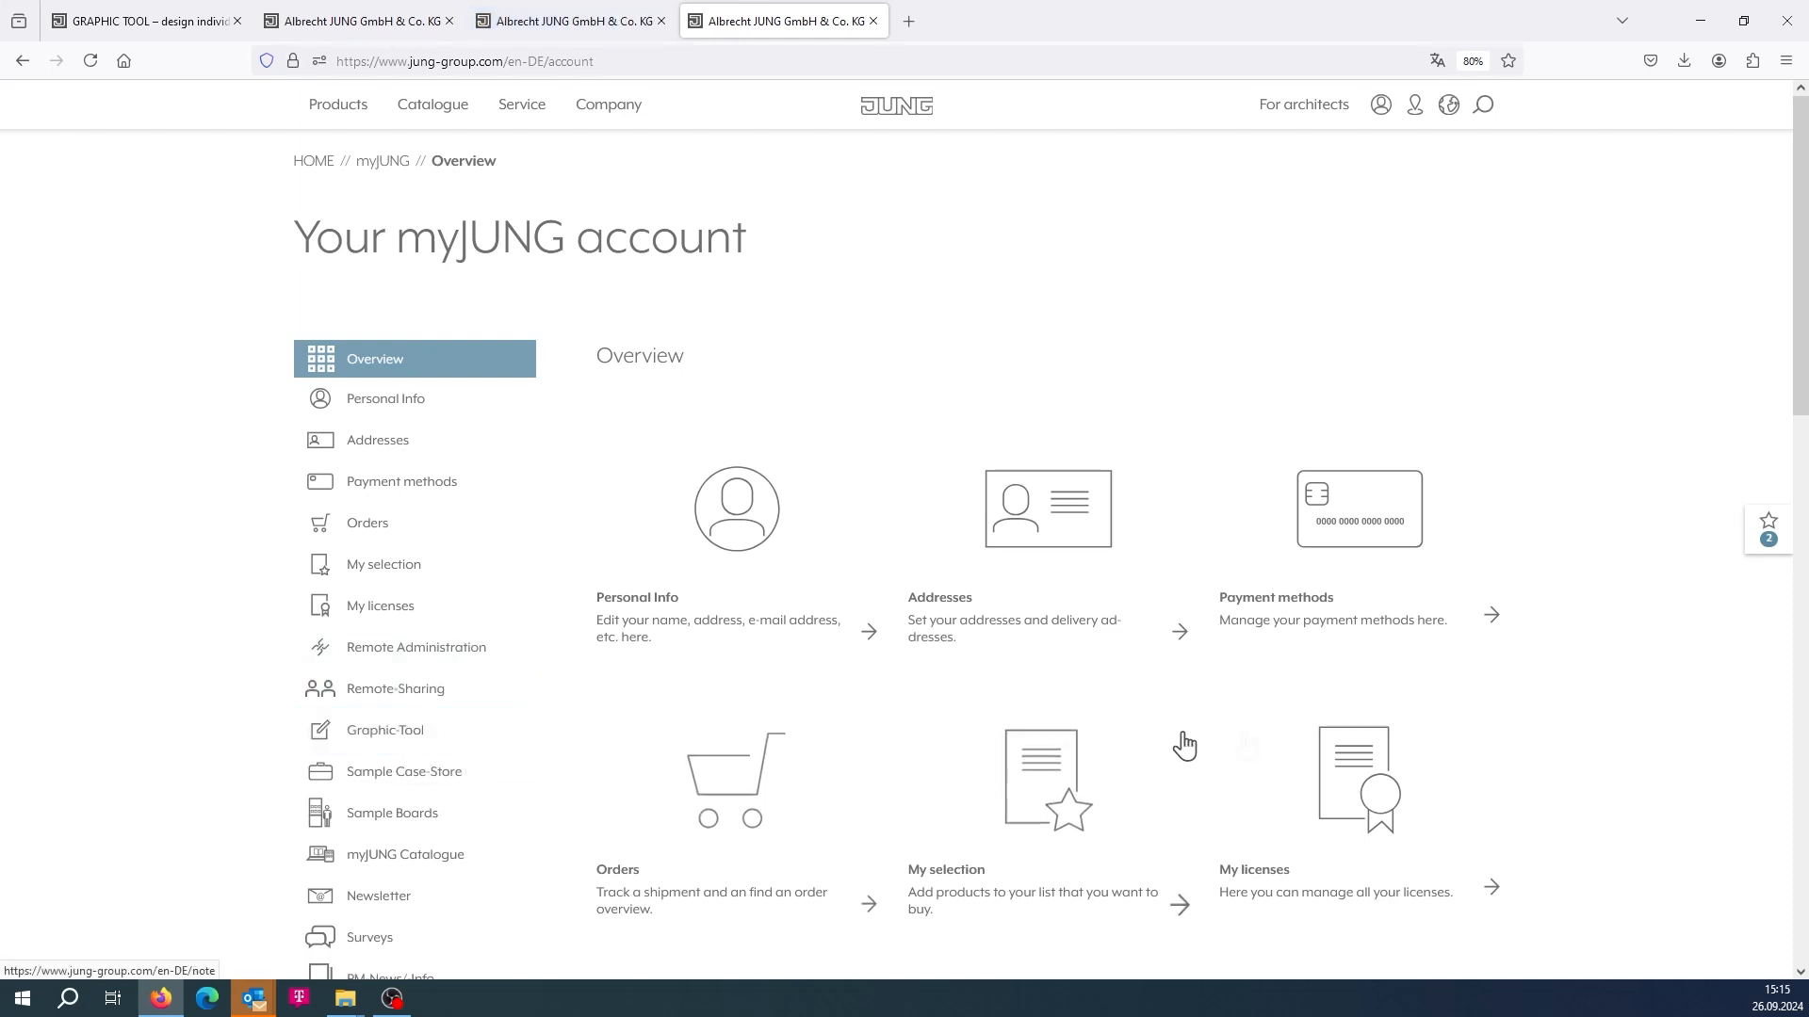
{"action": "scroll", "scroll_direction": "down", "scroll_amount": 3}
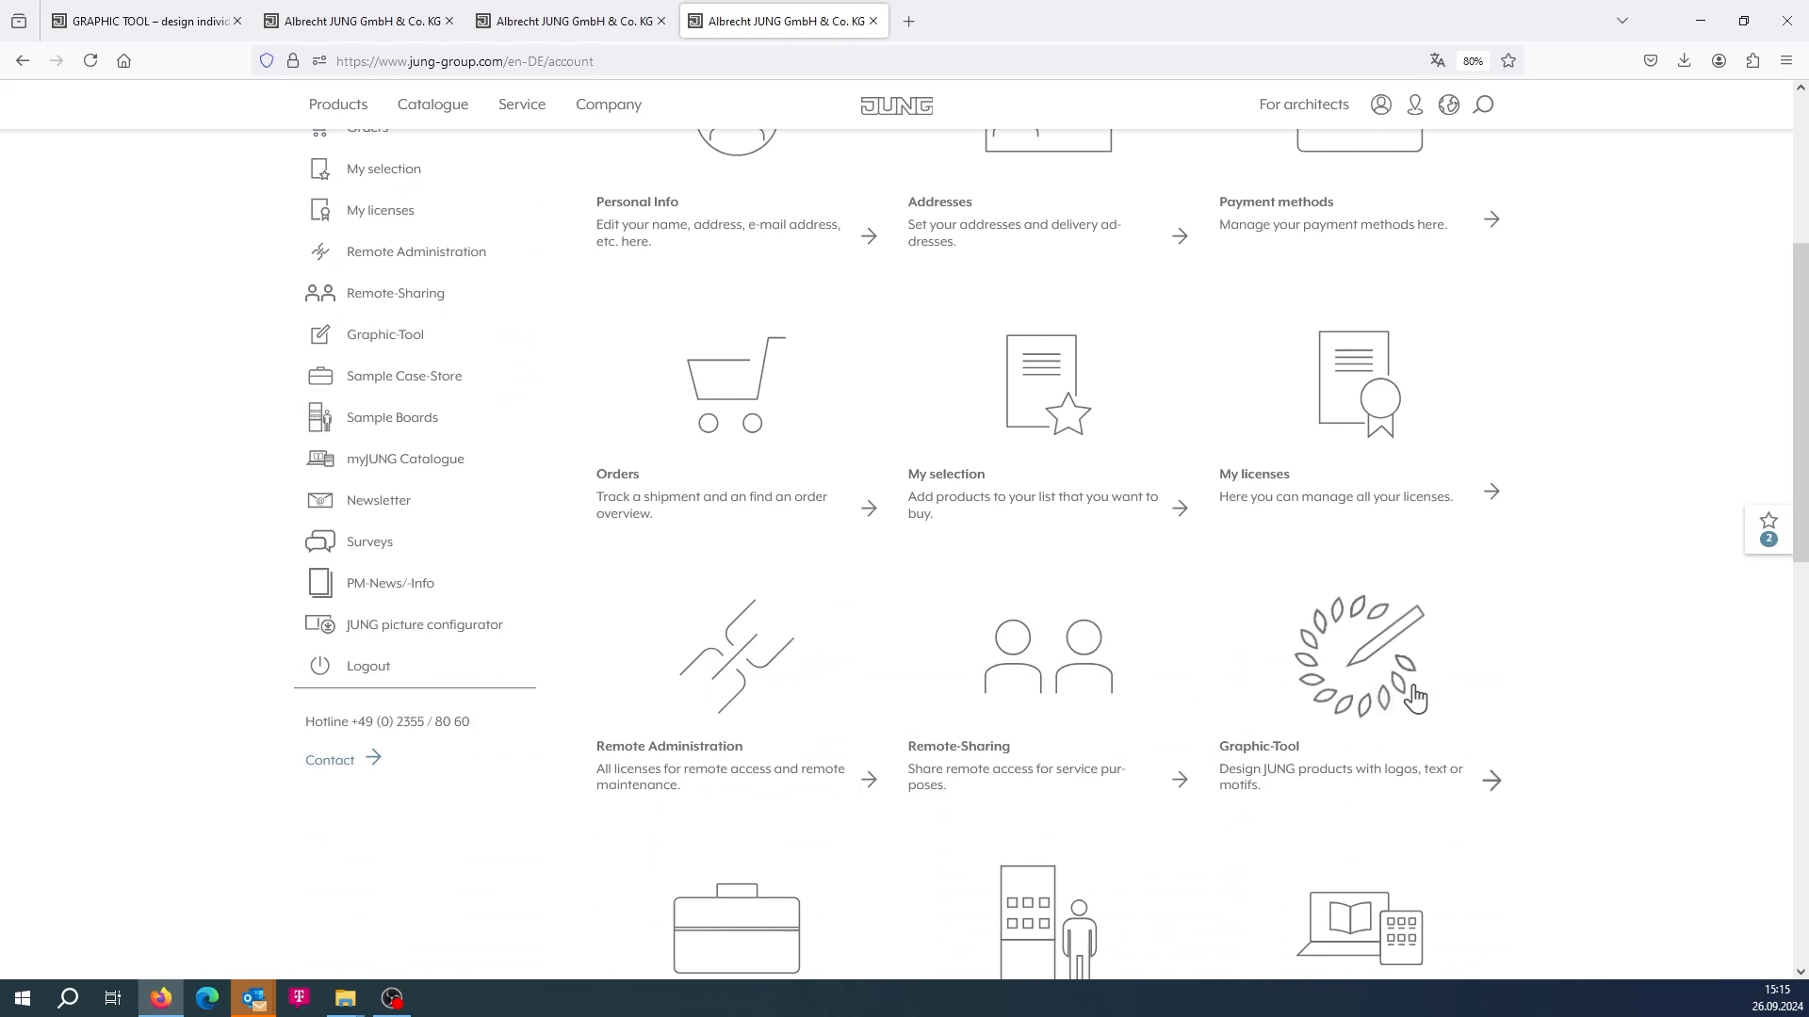
{"action": "mouse_move", "coordinate": [1447, 772]}
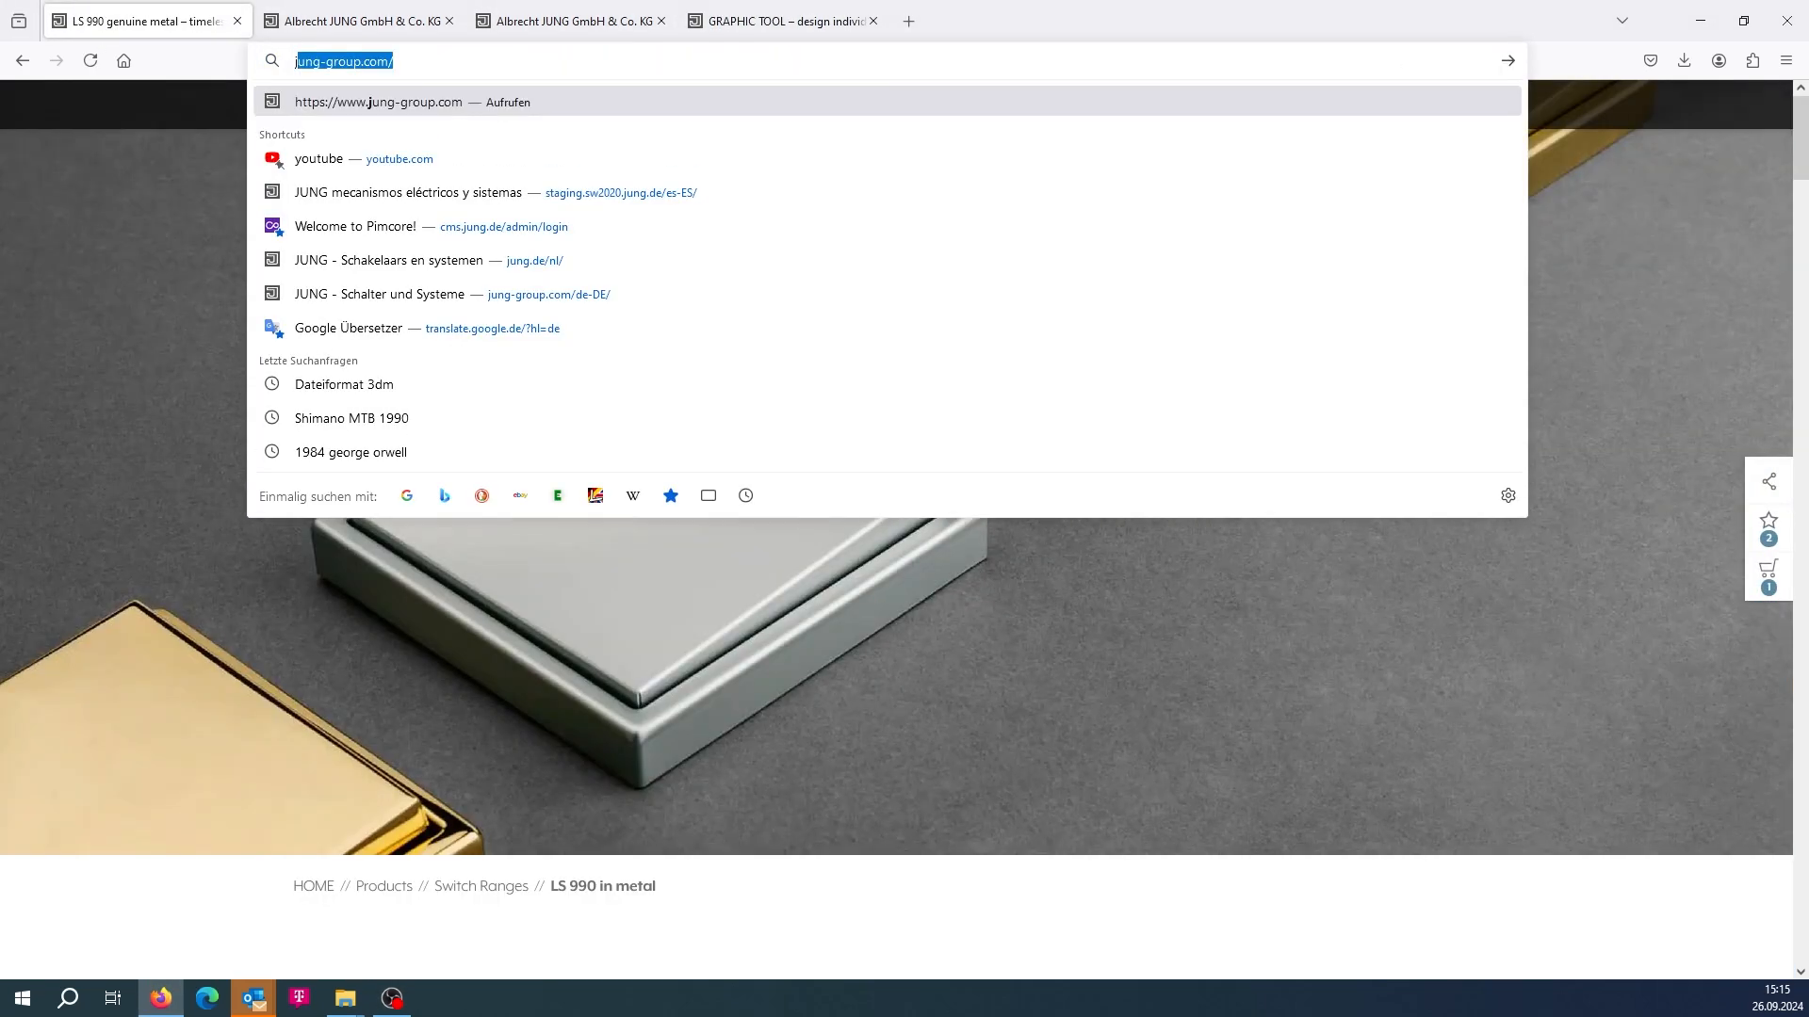
Step: Enter jung.de/ directly in the Firefox address bar
{"action": "type", "text": "jung.de/"}
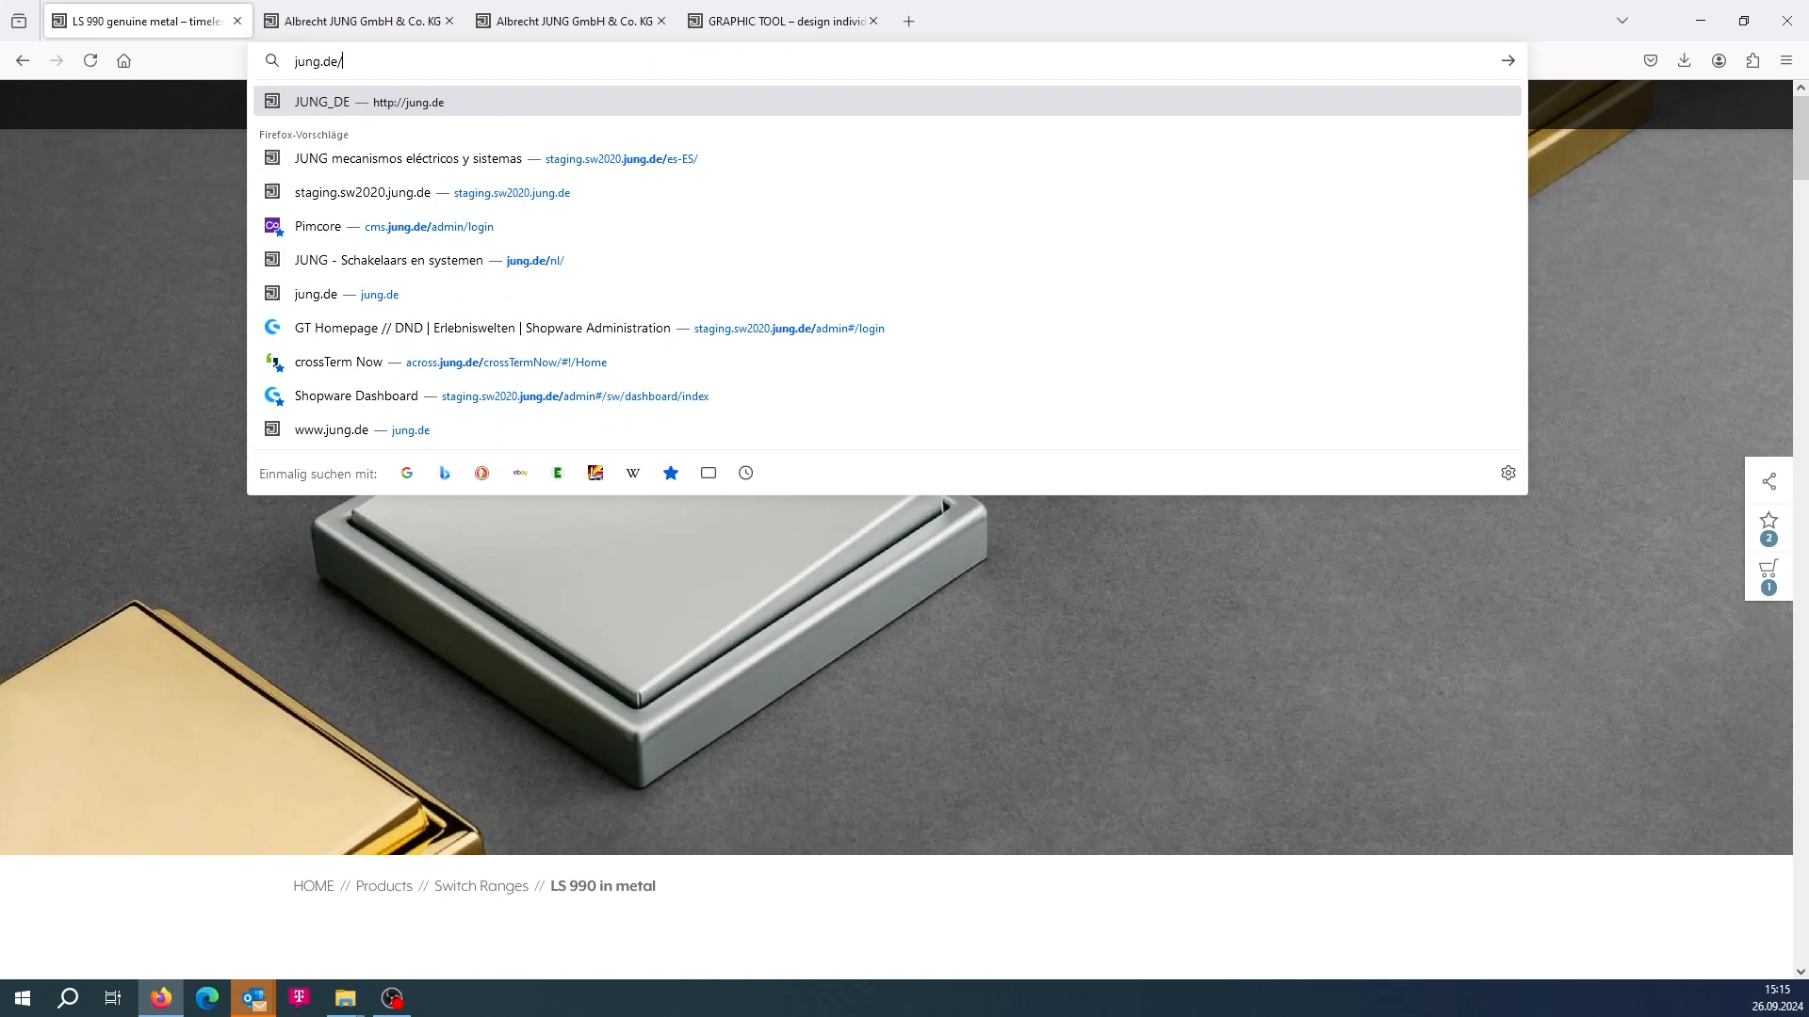